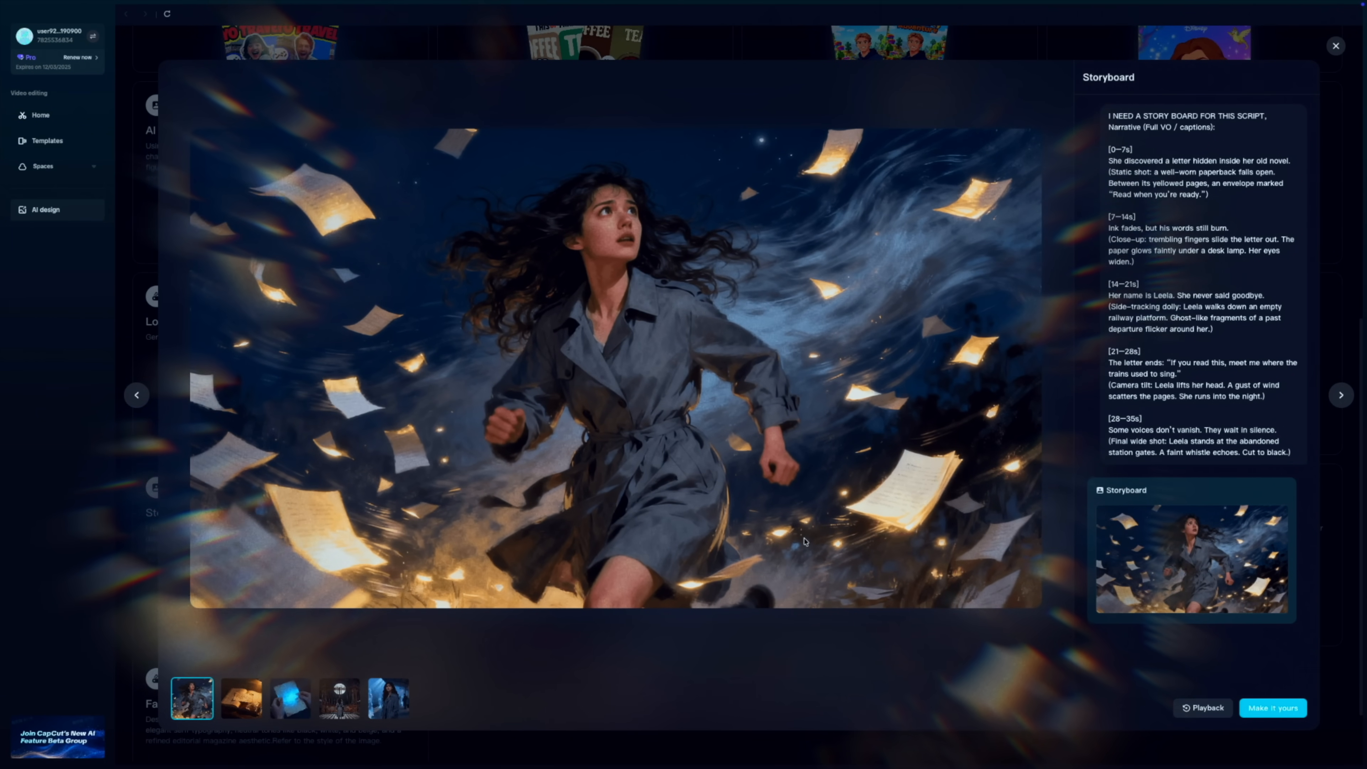
# Browse the Storyboard and Instagram Post Set example previews in the Inspiration gallery.
pyautogui.click(290, 698)
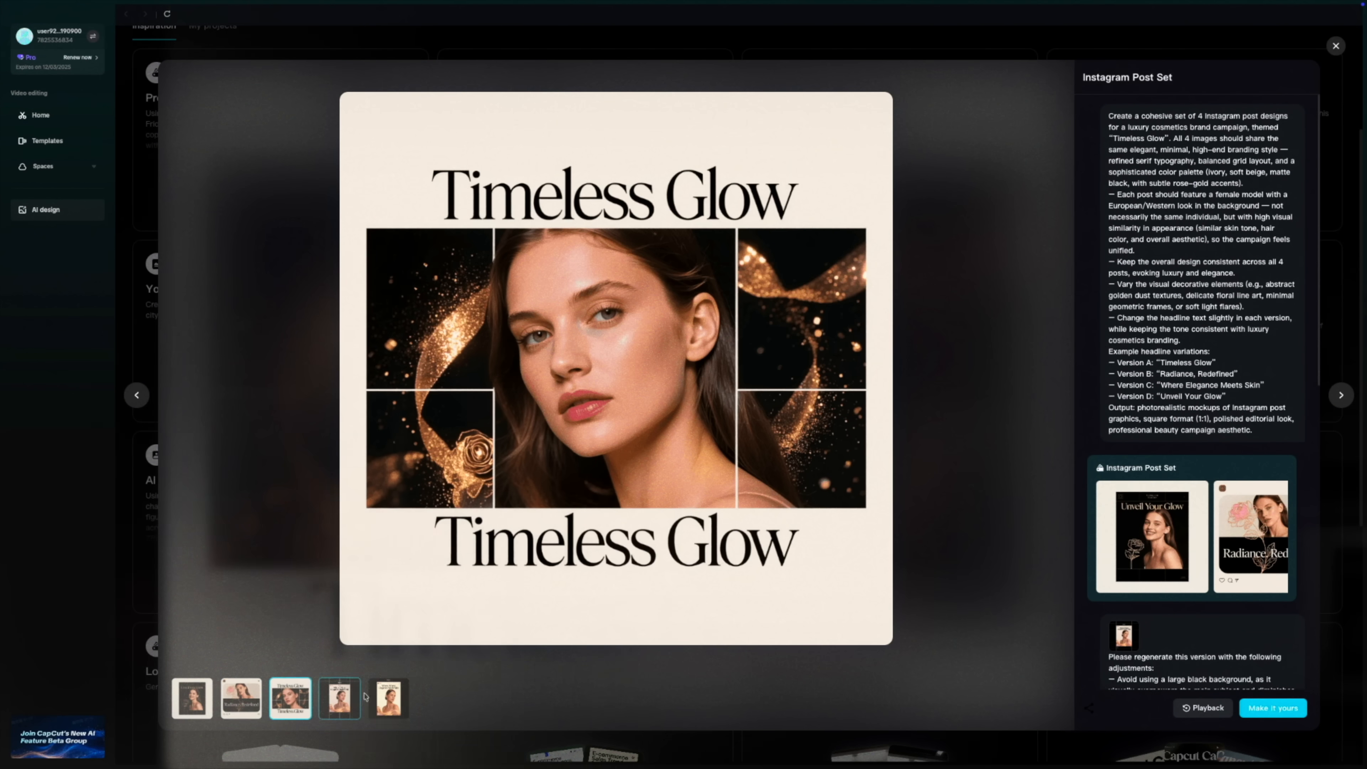
pyautogui.click(388, 698)
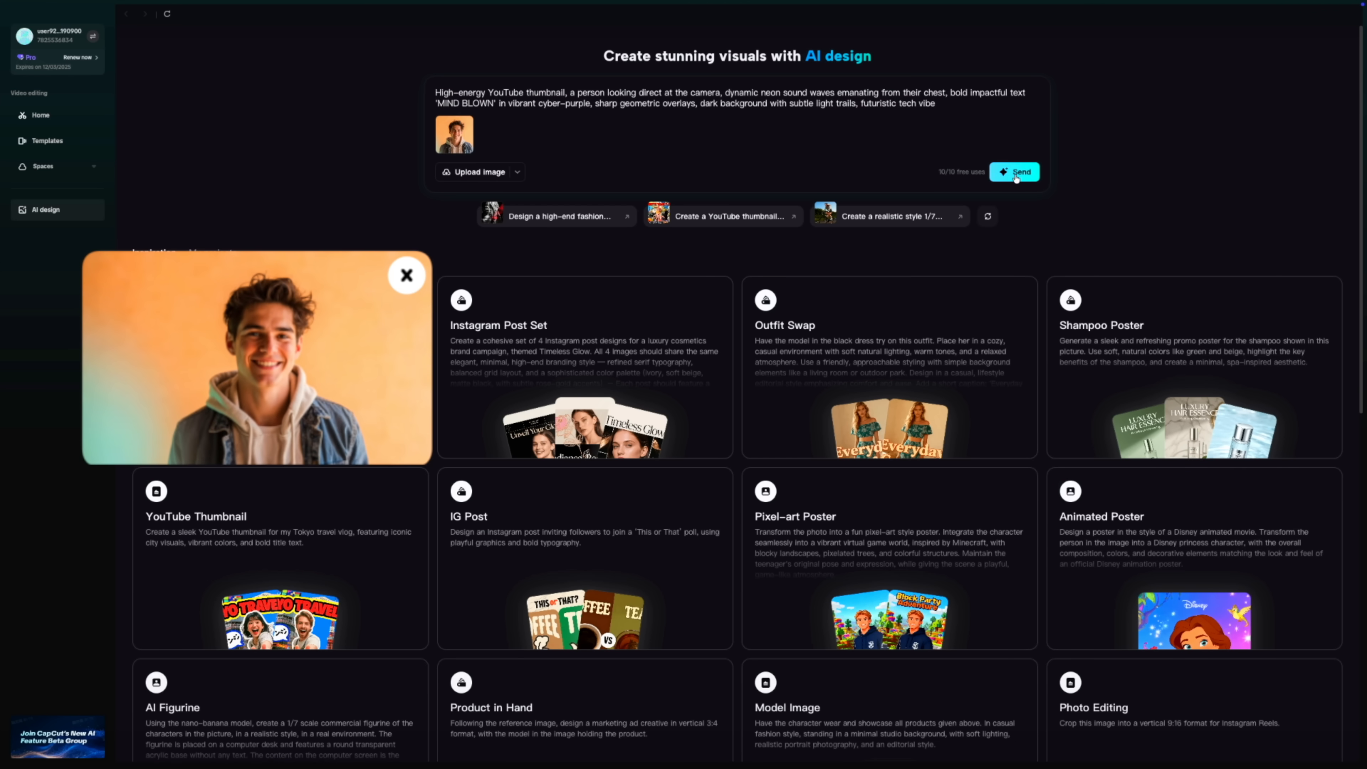
# Submit the YouTube thumbnail request, then place the Shiba Inu photo and its cartoon version side by side on the canvas.
pyautogui.click(1014, 172)
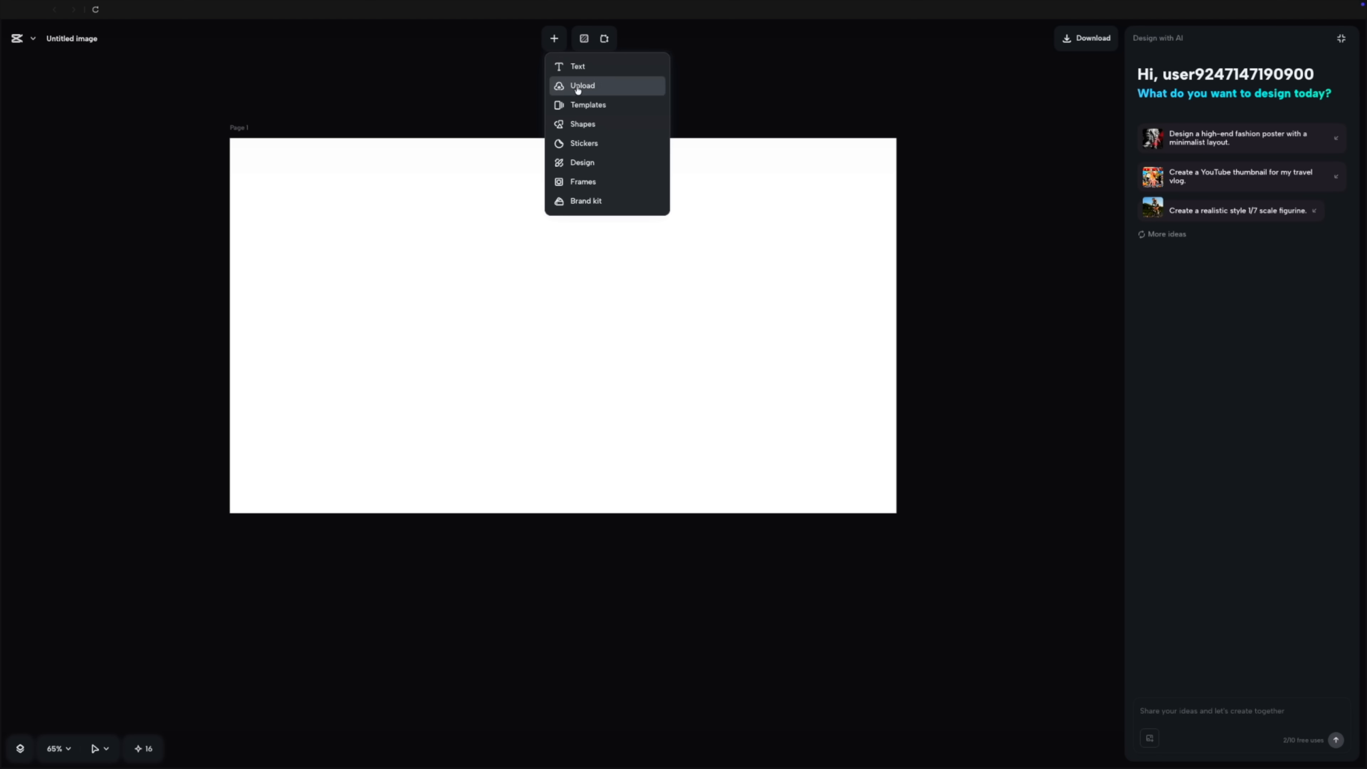
pyautogui.click(581, 85)
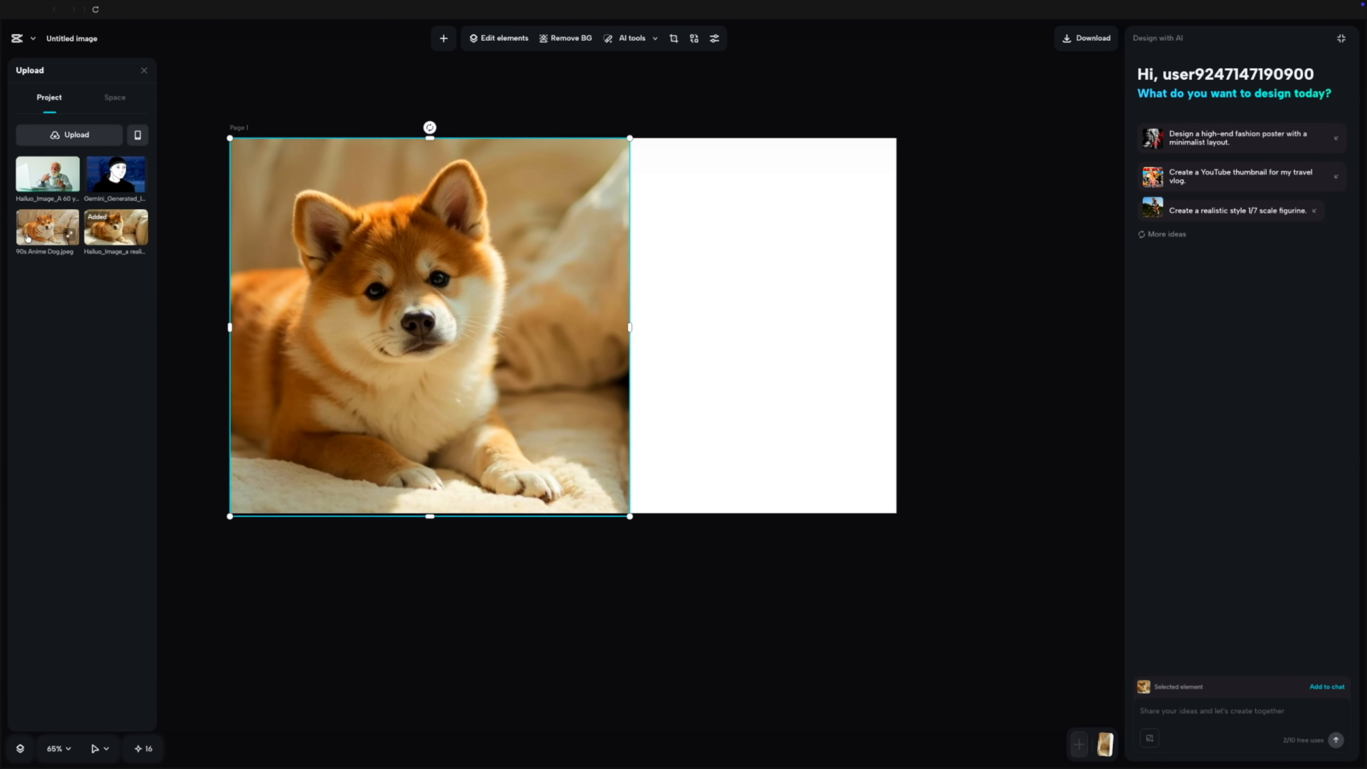
pyautogui.click(443, 38)
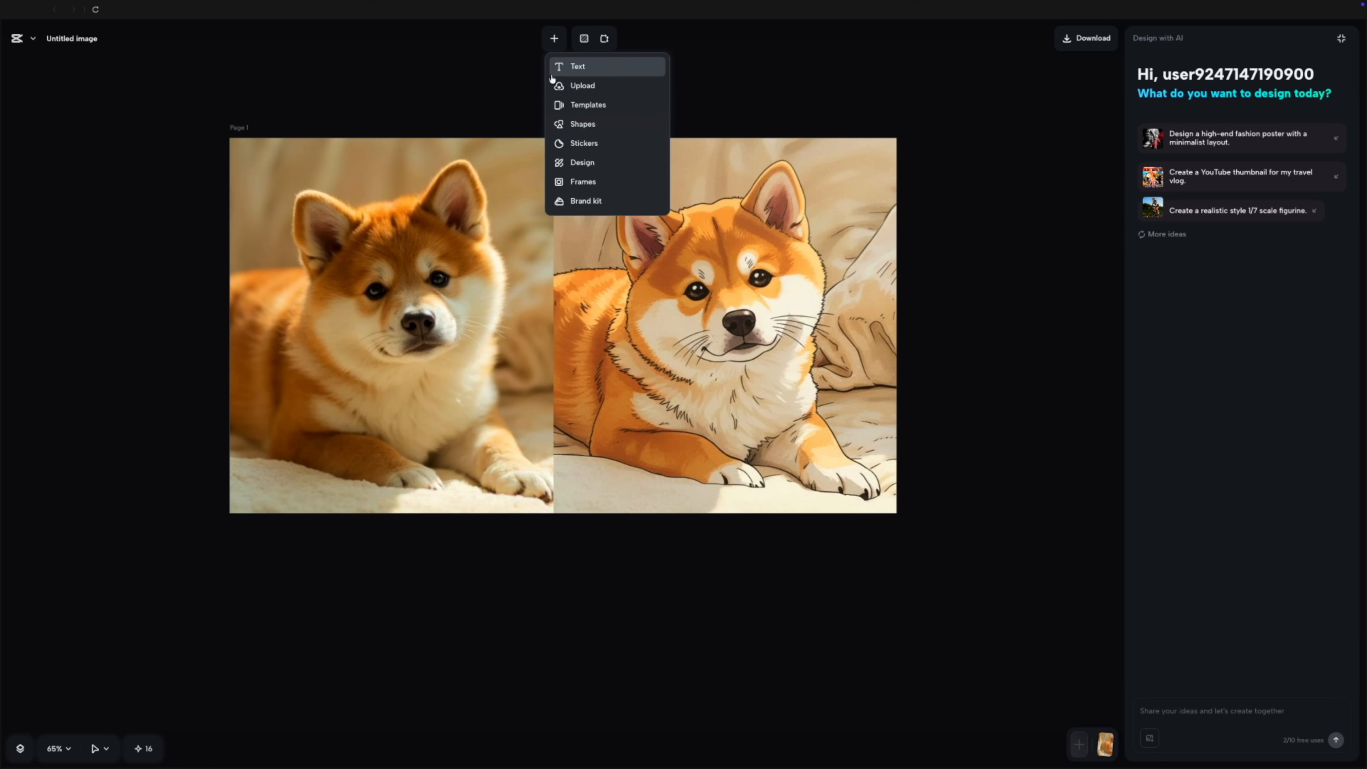
pyautogui.click(584, 143)
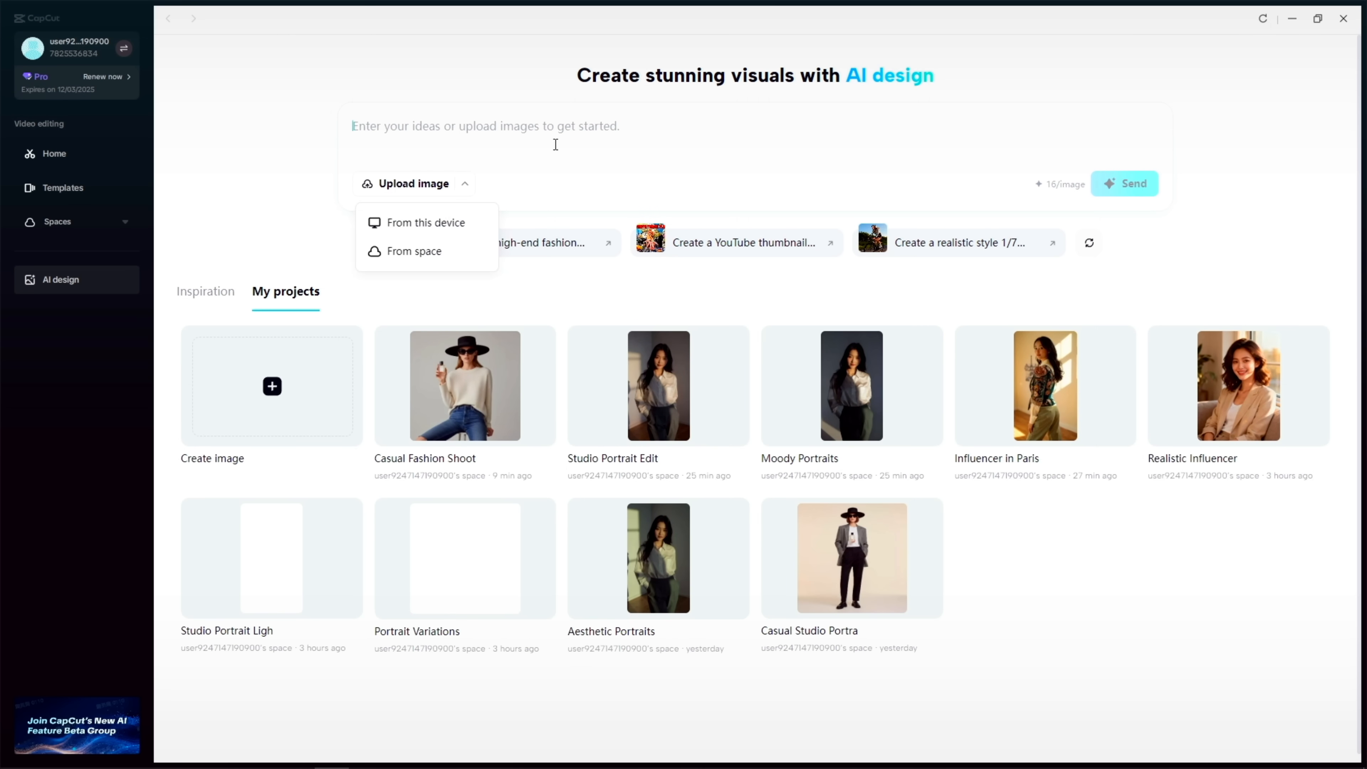
# Request realistic influencer portraits, then embroidered-jacket product shots in four scenes, showing the city street shot.
pyautogui.click(1123, 183)
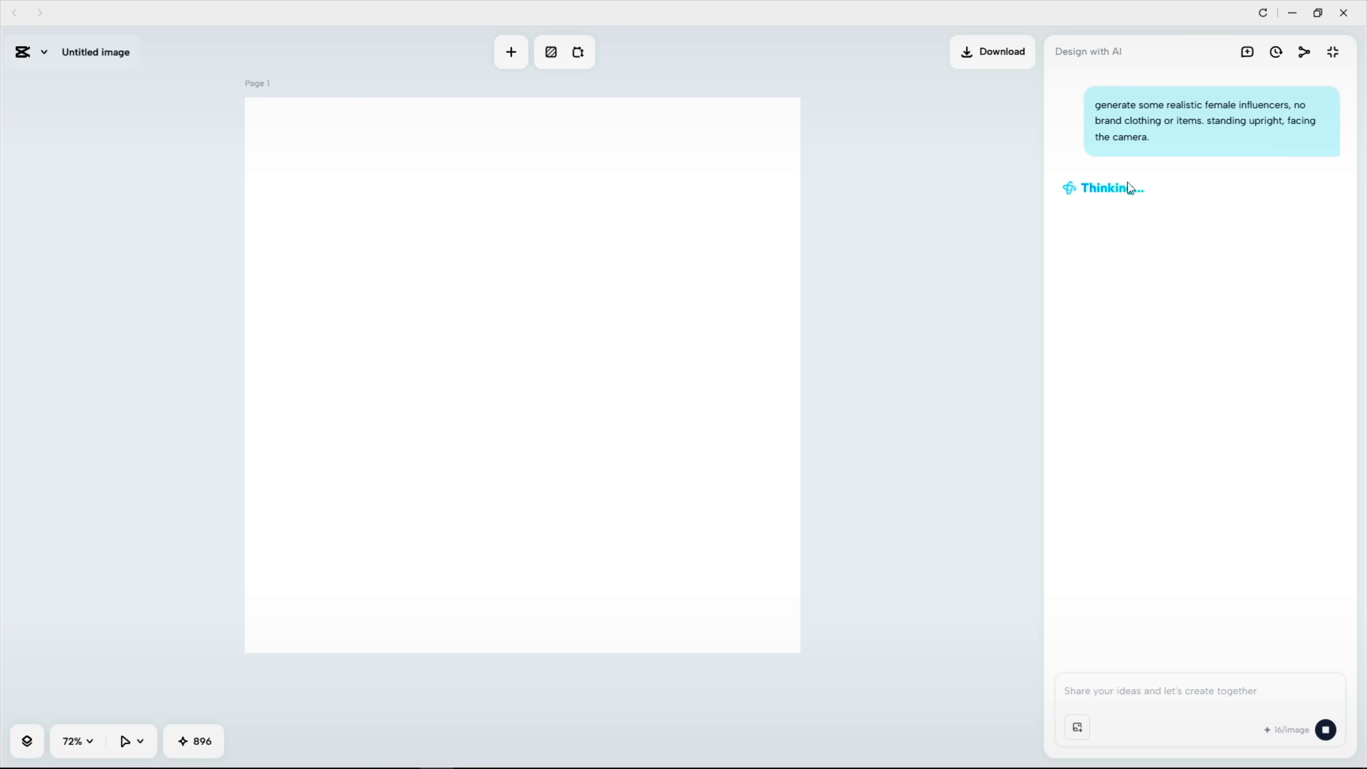
pyautogui.moveTo(1138, 179)
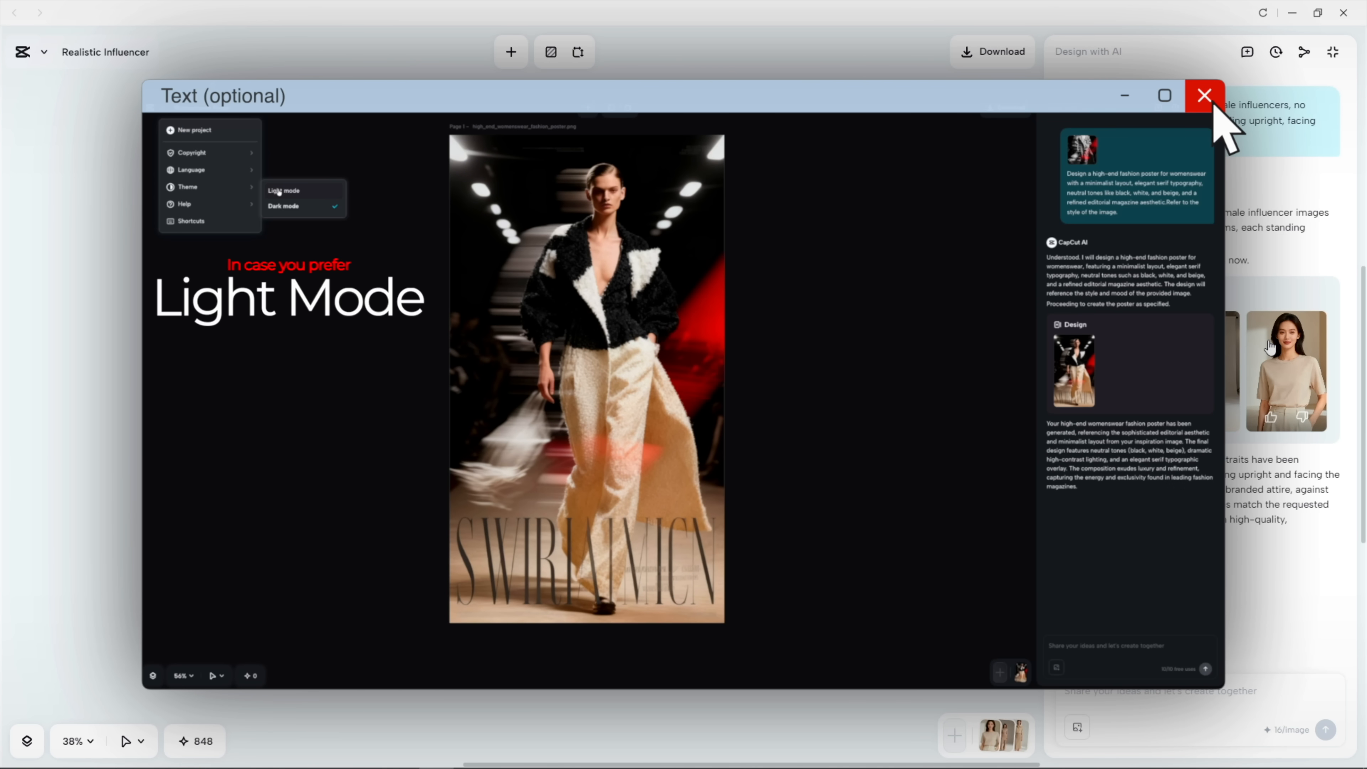
pyautogui.click(1204, 95)
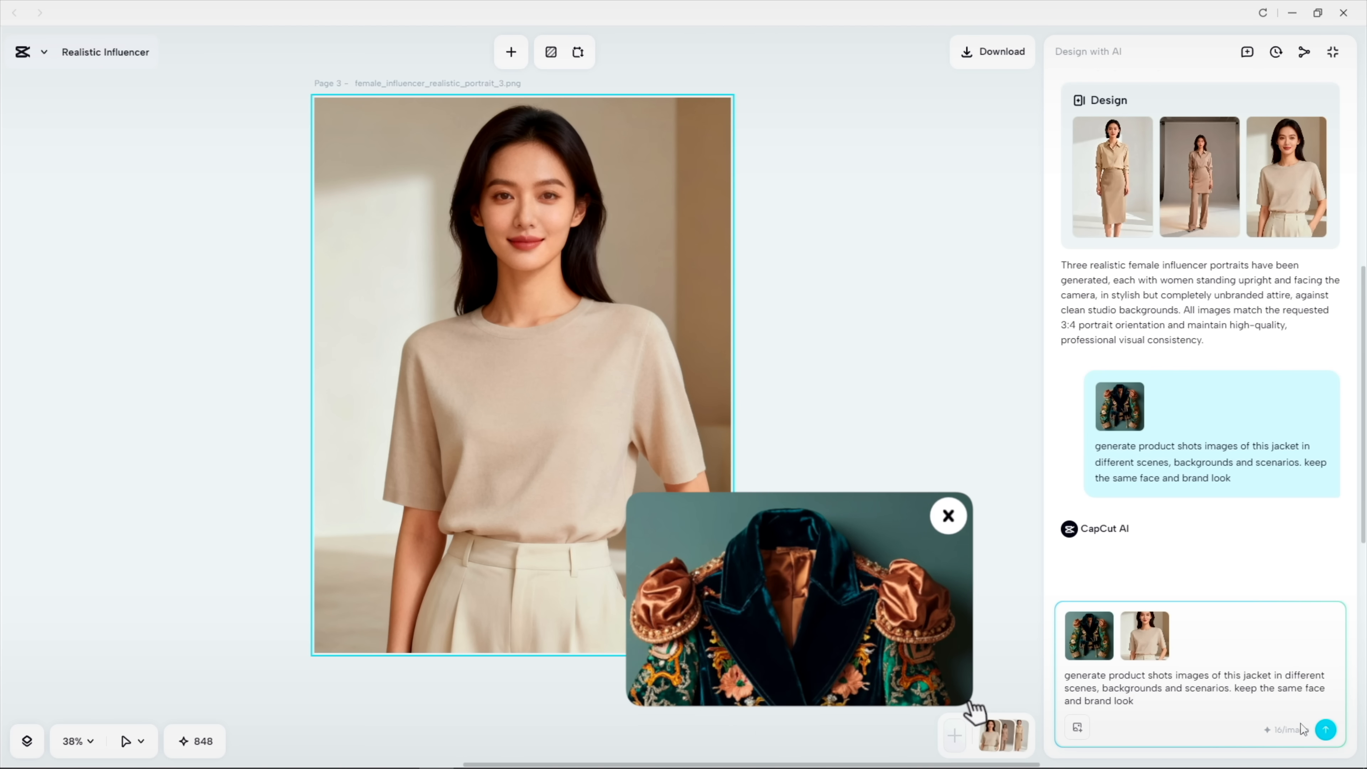
pyautogui.click(1324, 729)
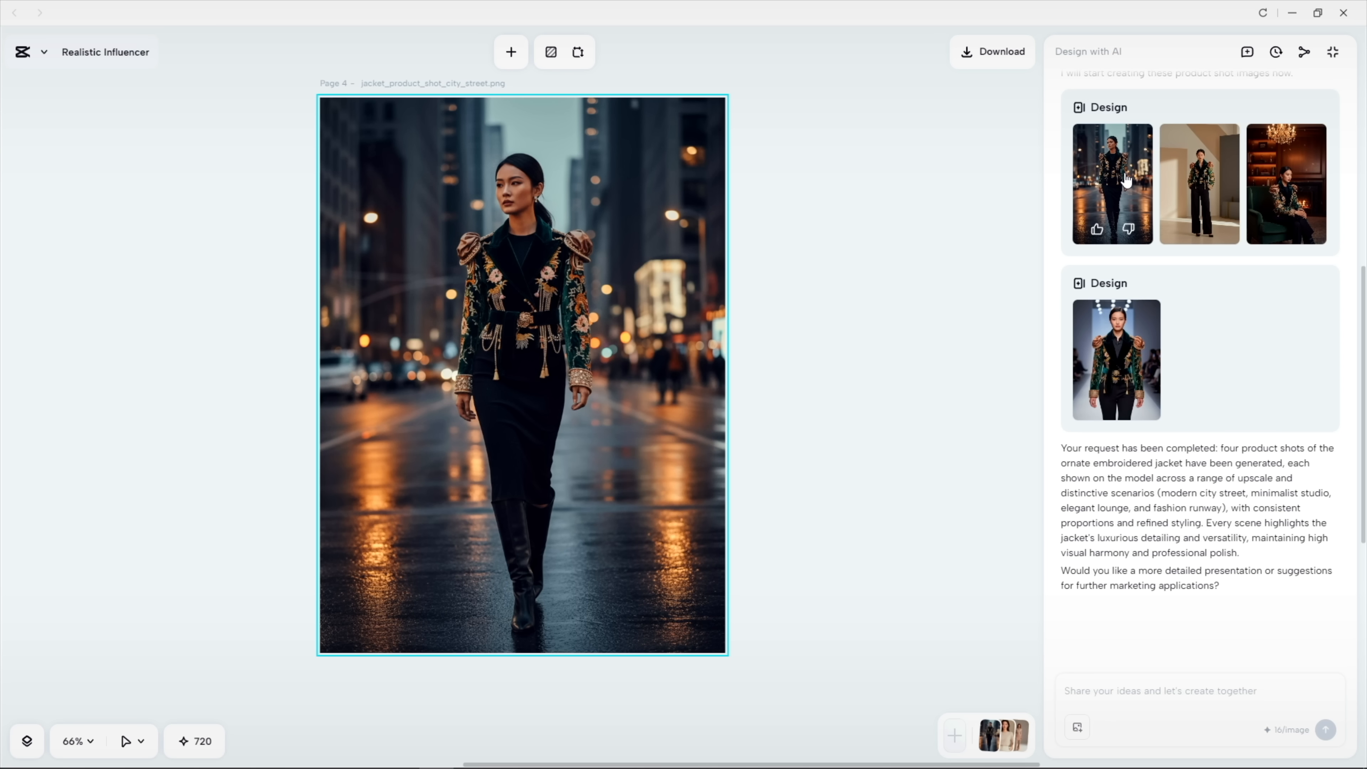
pyautogui.click(1200, 183)
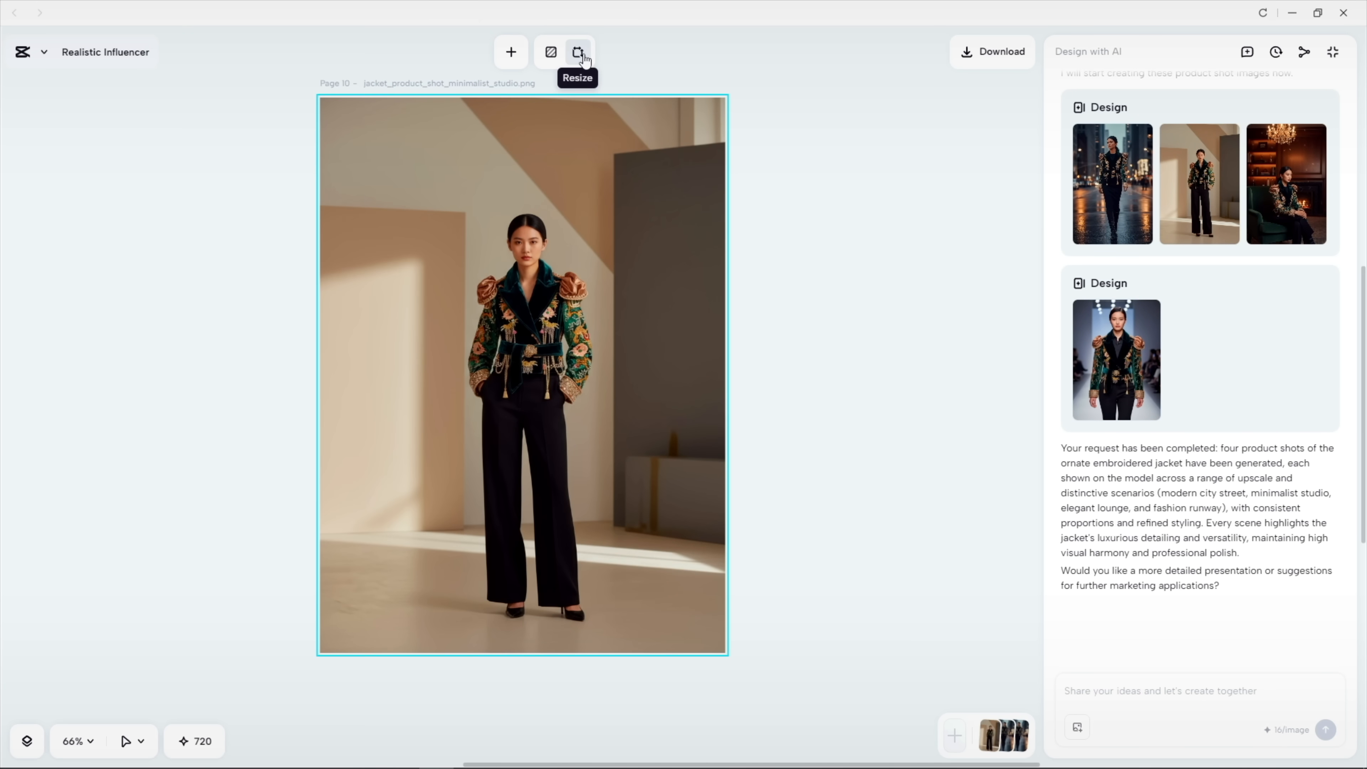
# Check the canvas size options, then show the sunset loft jacket shot and attach it to the chat.
pyautogui.click(577, 52)
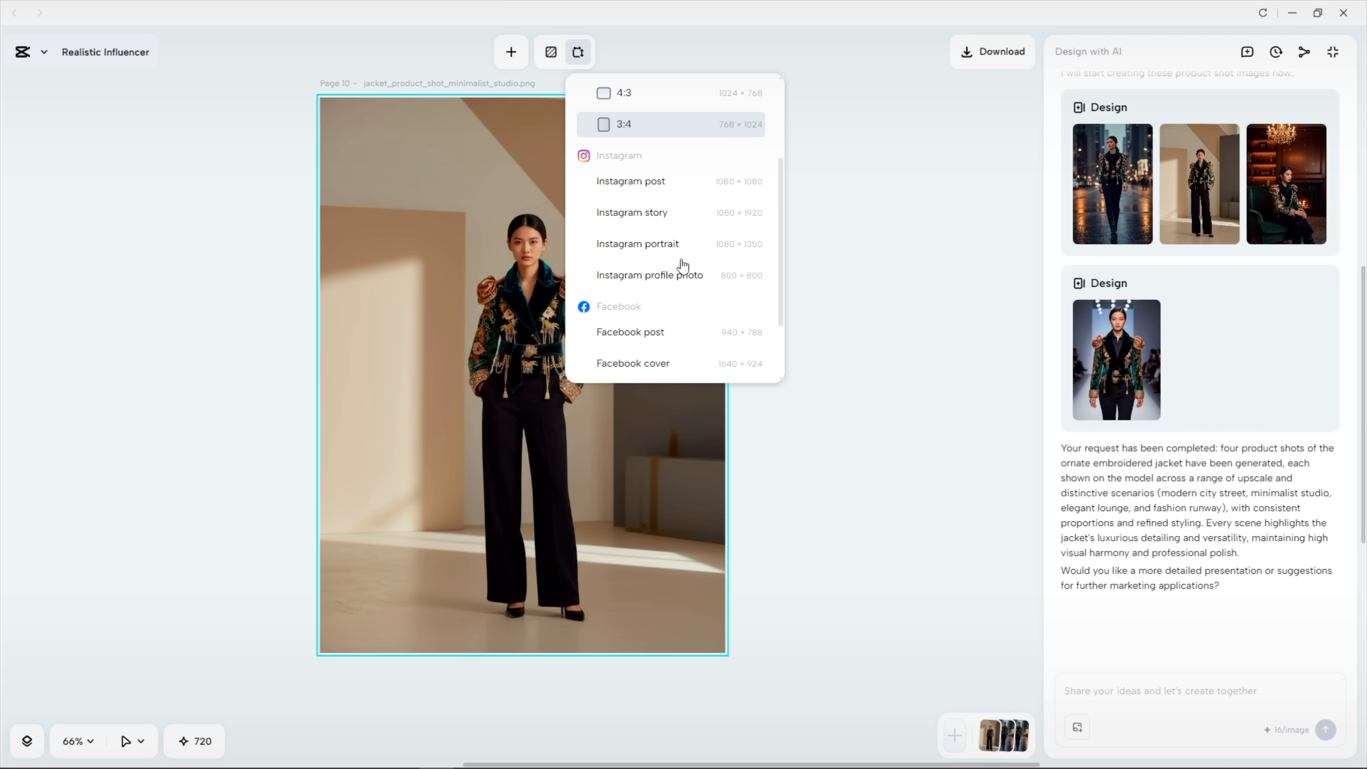
pyautogui.click(624, 124)
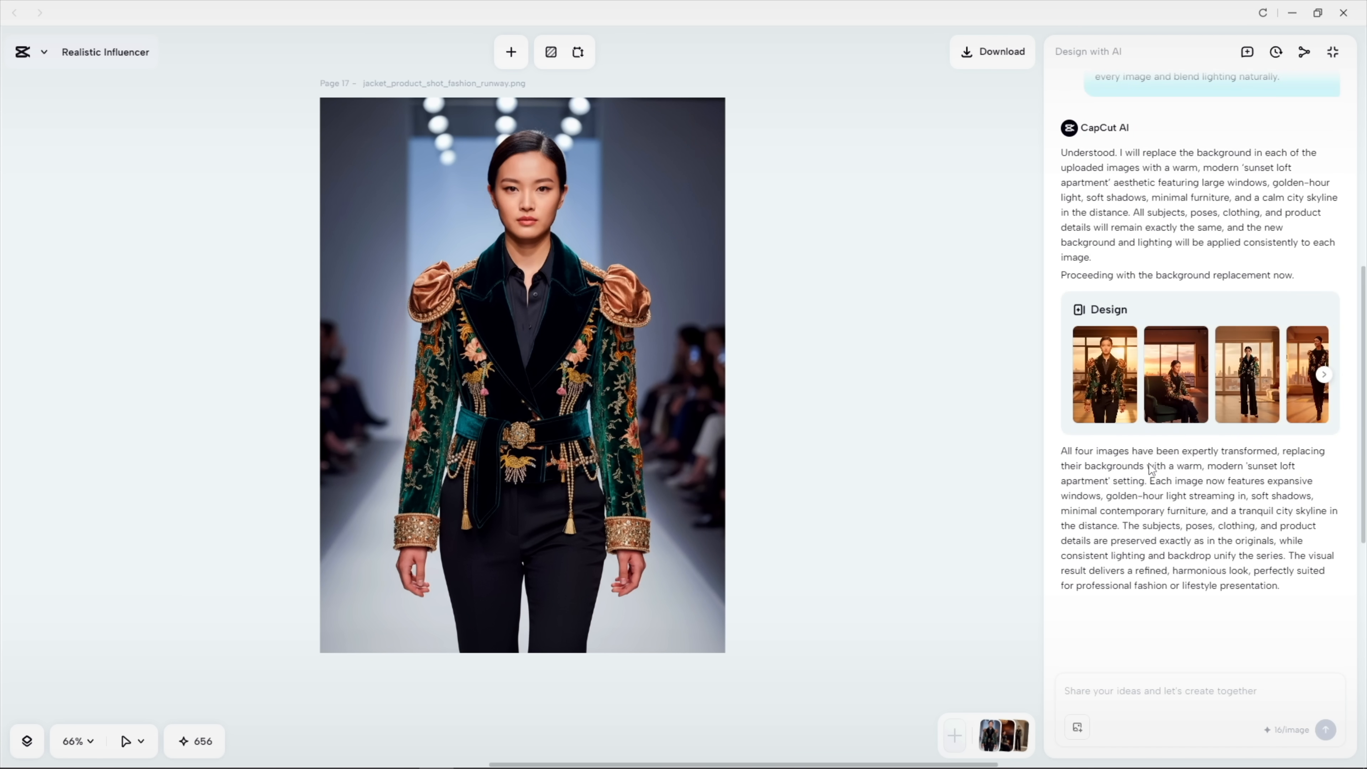
pyautogui.click(1103, 373)
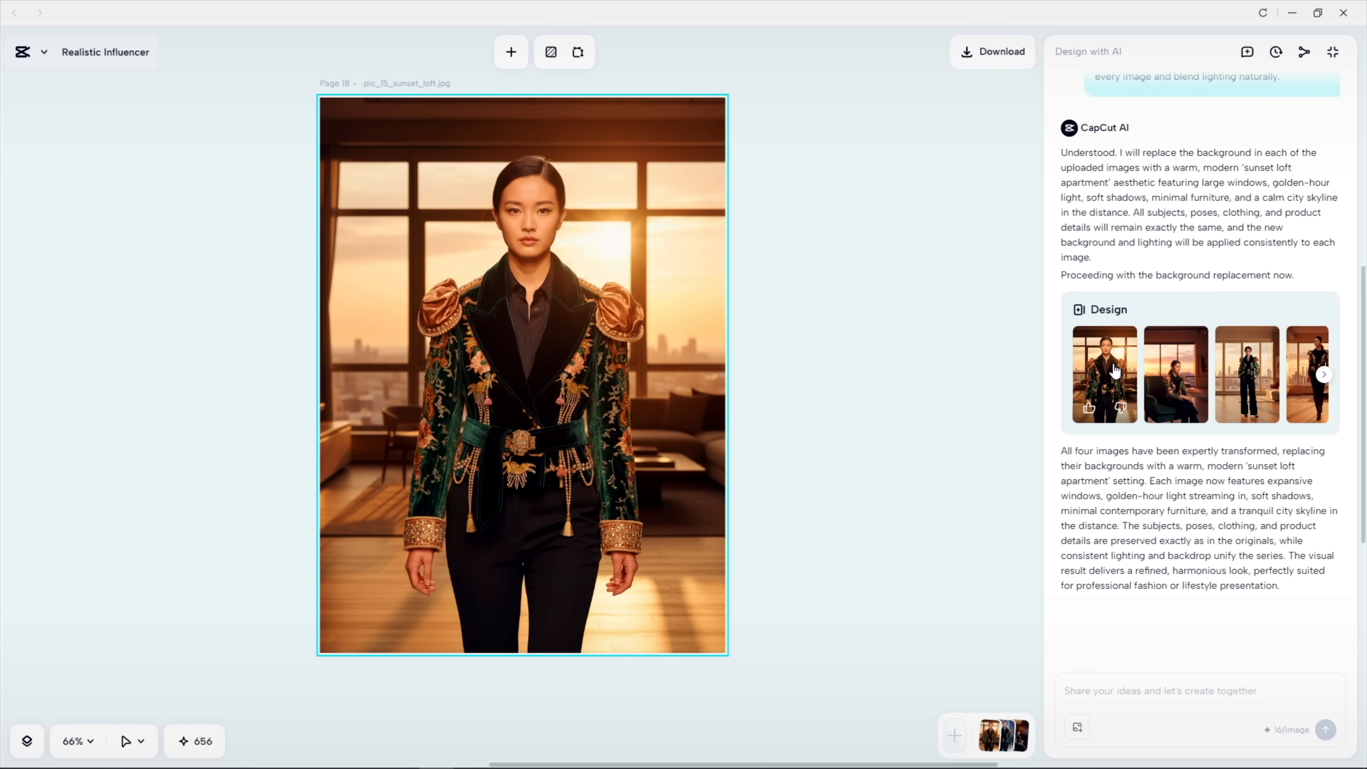
pyautogui.click(1176, 373)
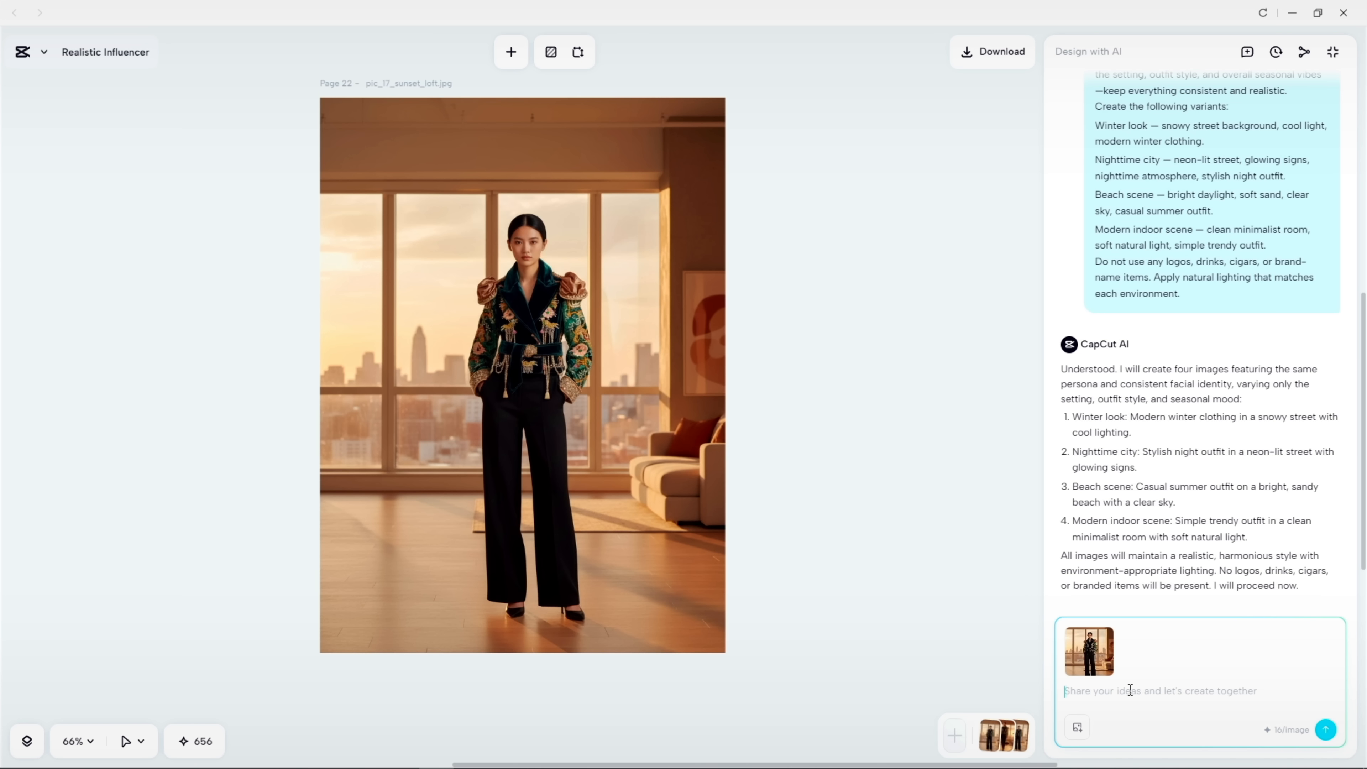
# Send the seasonal variant and sunny resort walkway vacation requests for the influencer.
pyautogui.click(1325, 730)
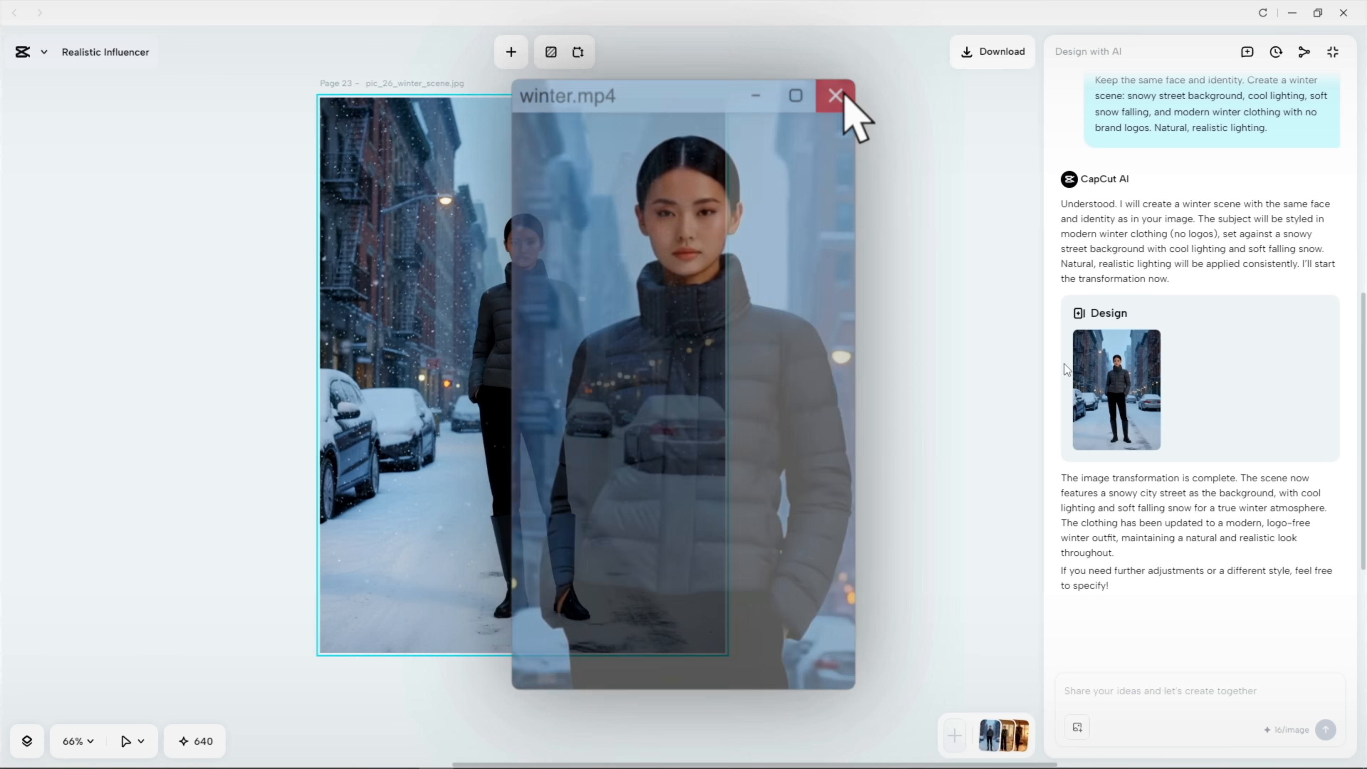
pyautogui.click(835, 95)
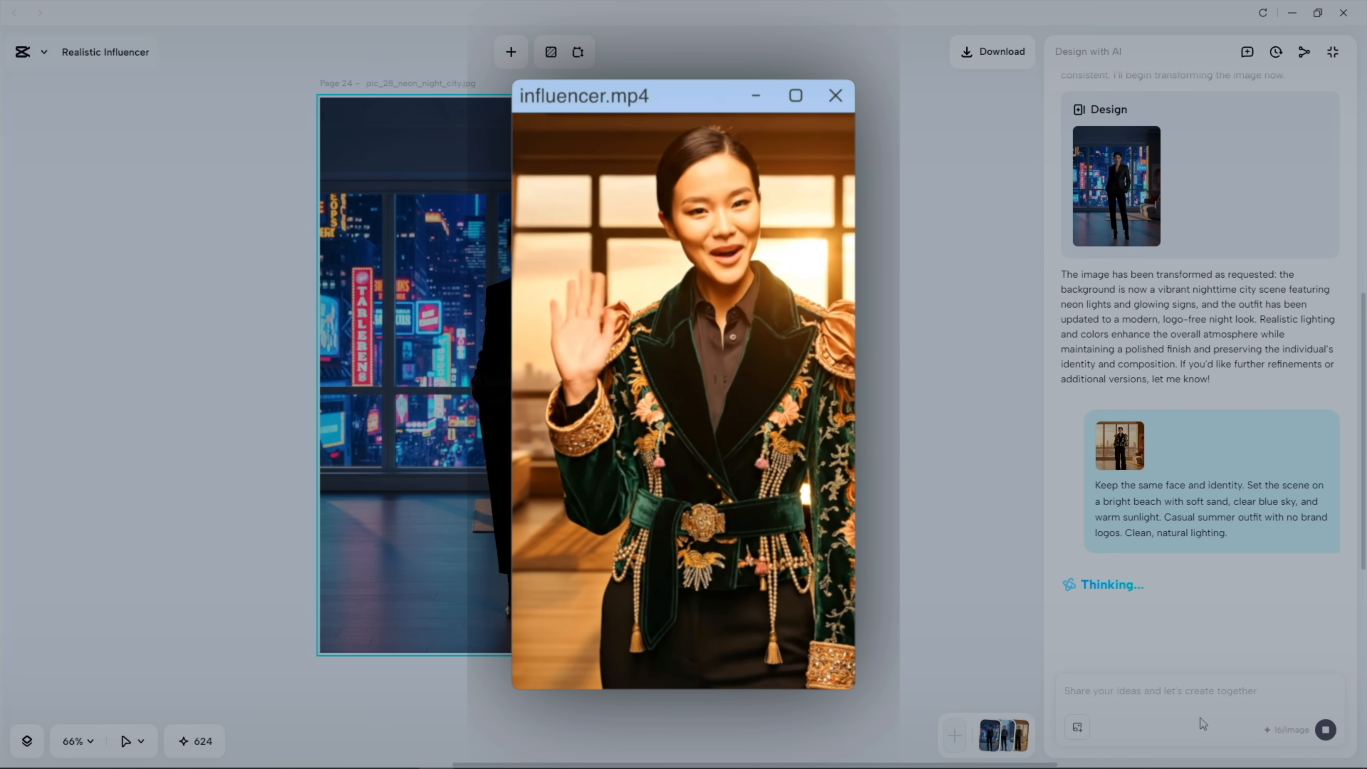
pyautogui.click(1324, 731)
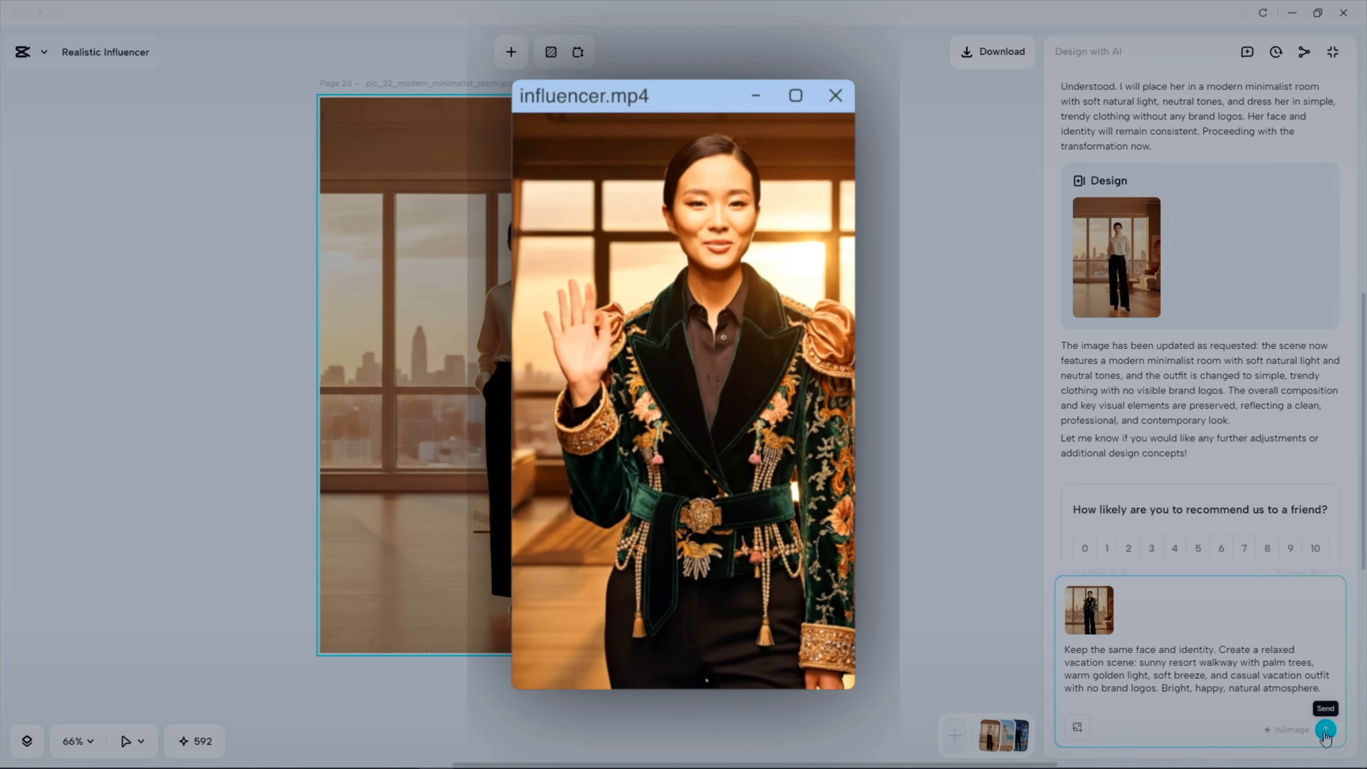
pyautogui.click(1324, 729)
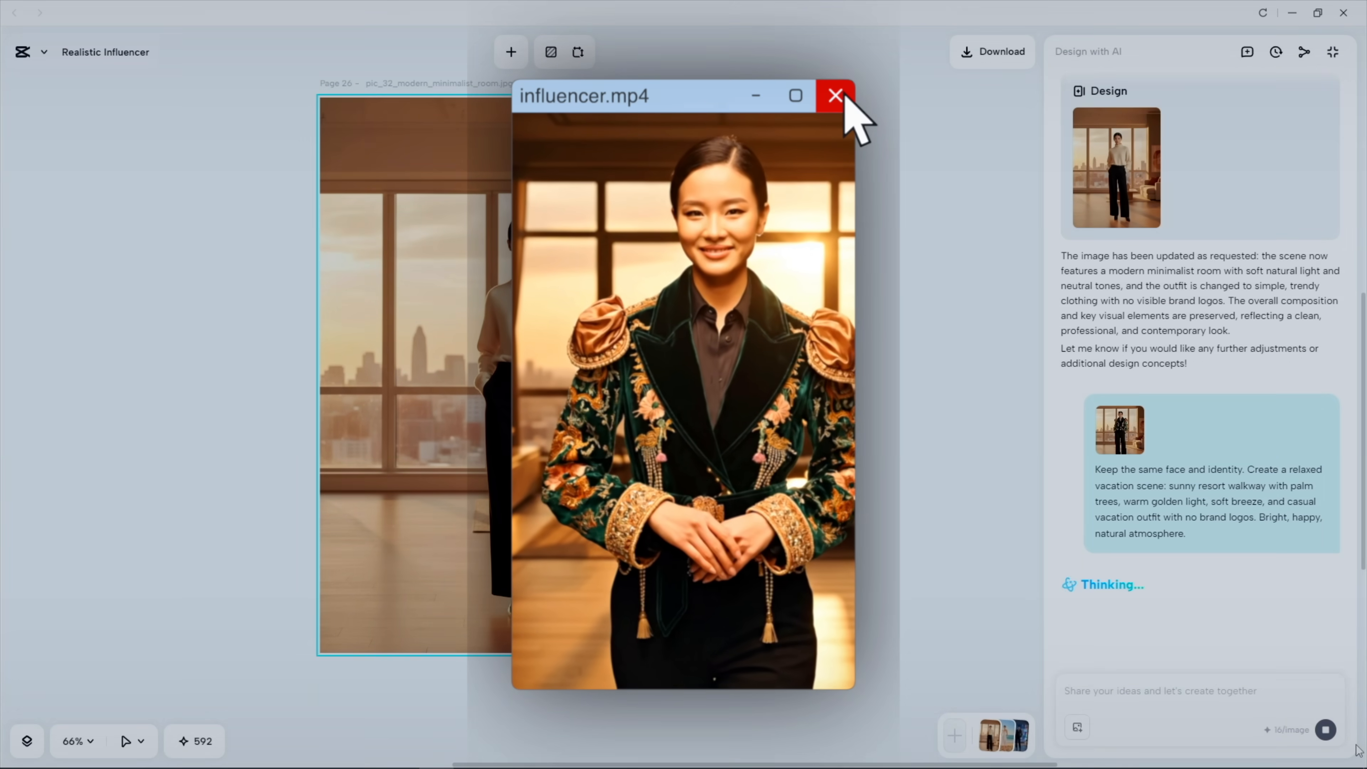
pyautogui.click(834, 94)
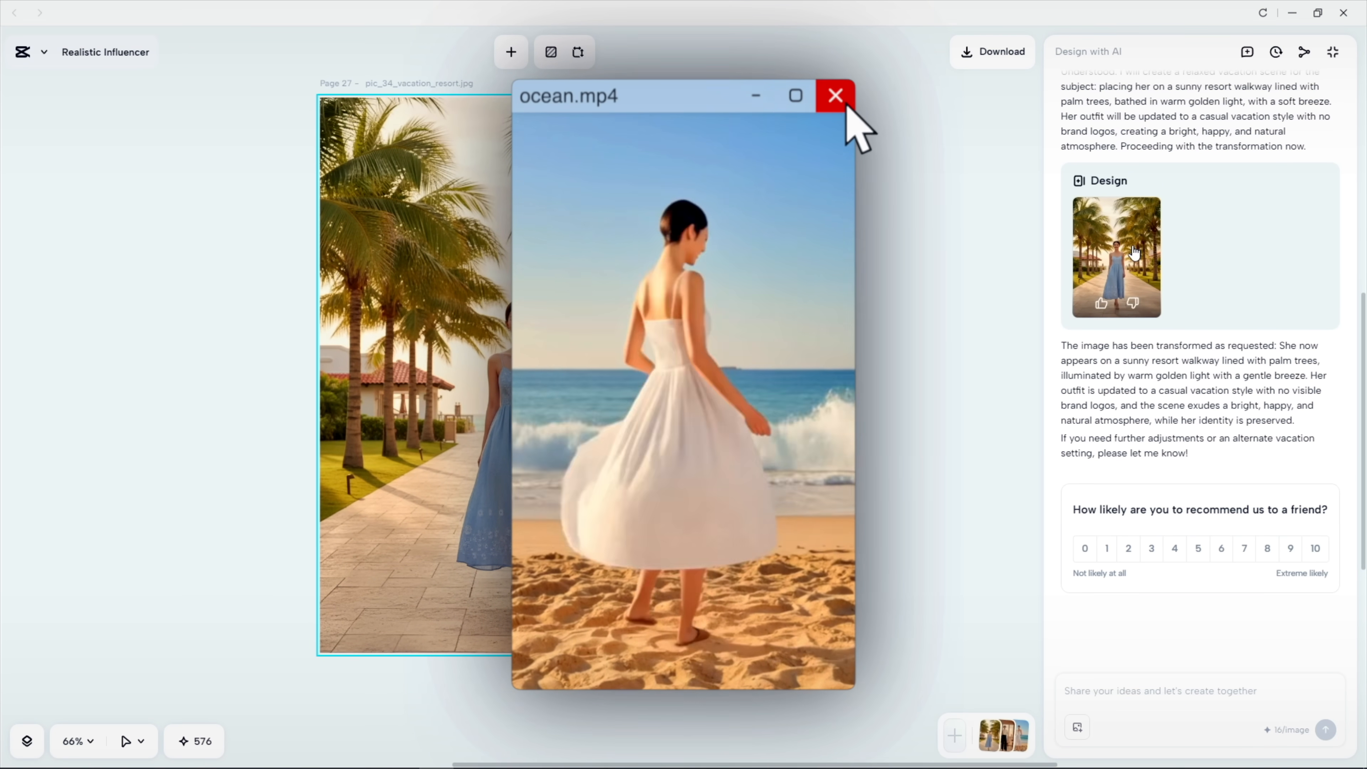
# Reuse the Billboard Ads example to generate a subway billboard scene and ask to feature the drink can.
pyautogui.click(835, 94)
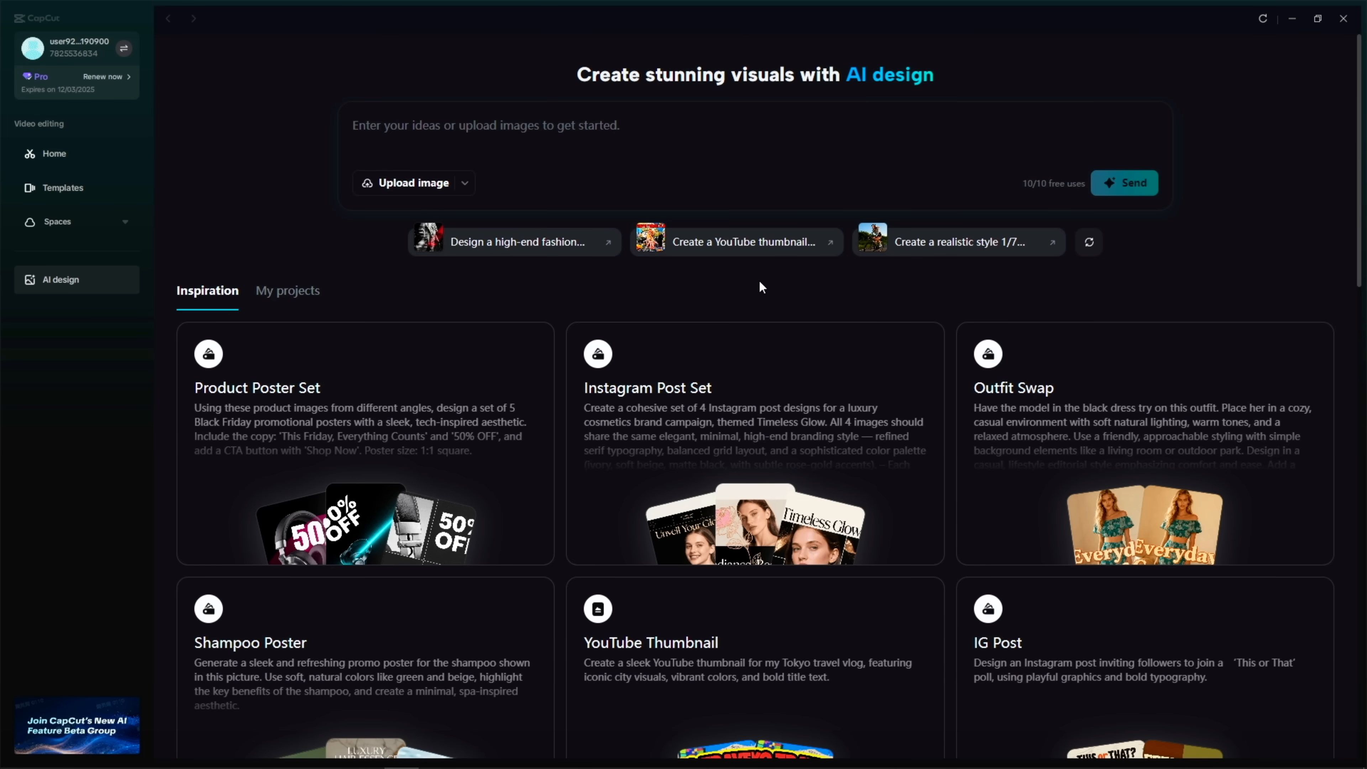
pyautogui.scroll(-3)
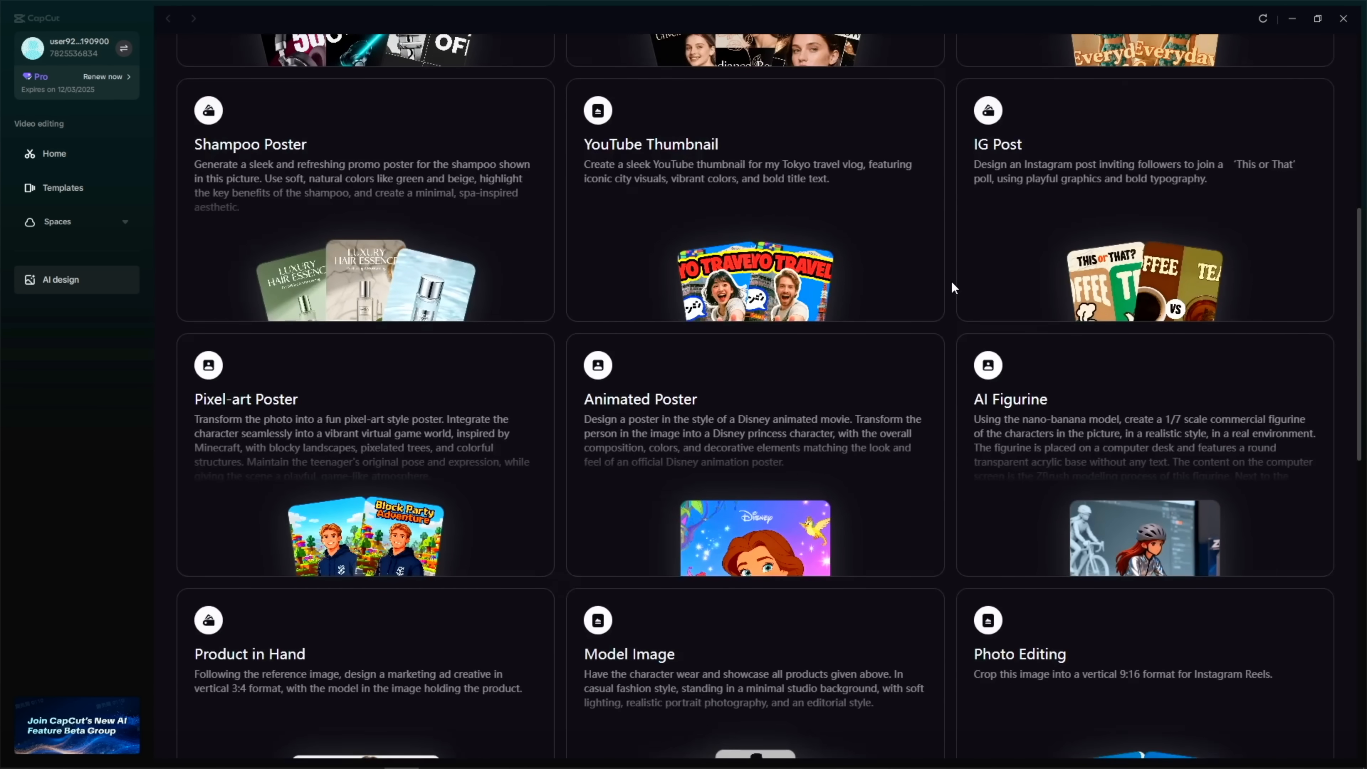
pyautogui.scroll(-3)
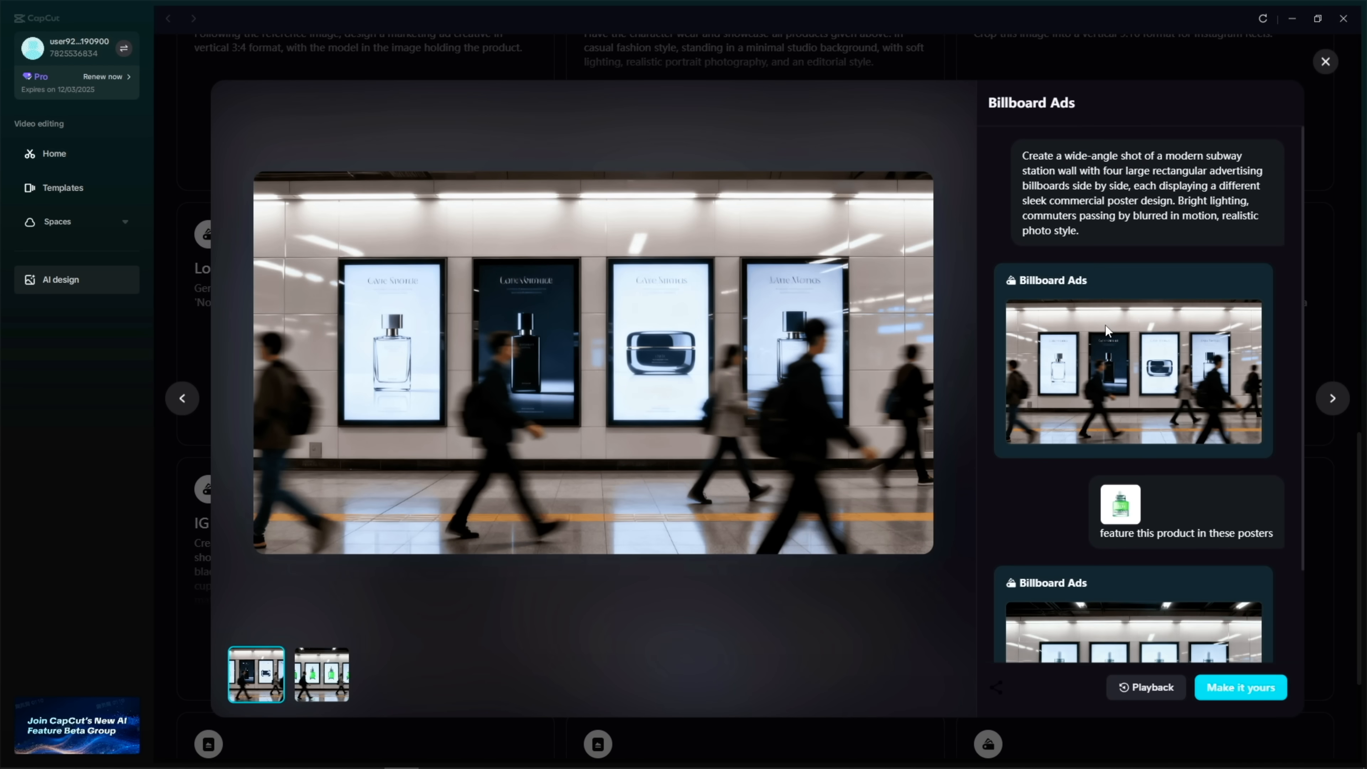
pyautogui.moveTo(1286, 343)
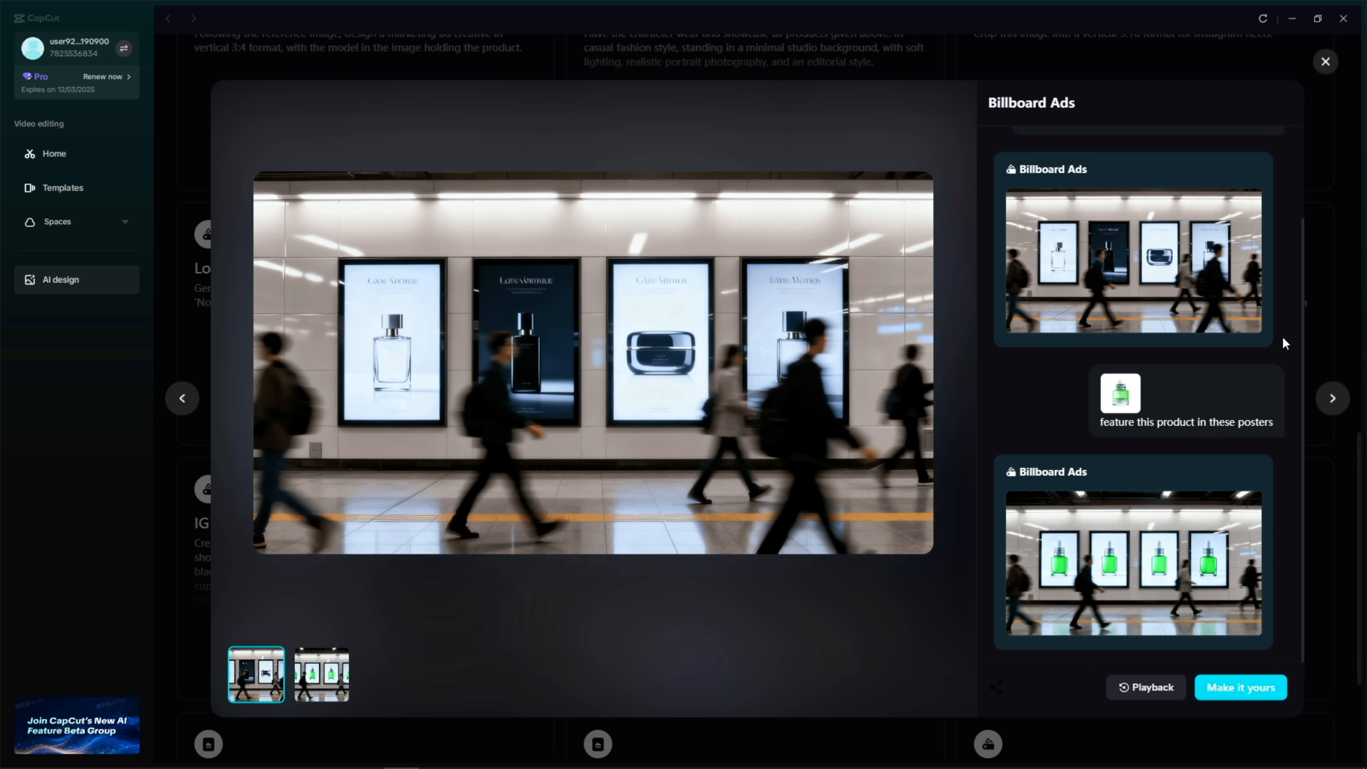
pyautogui.click(1239, 687)
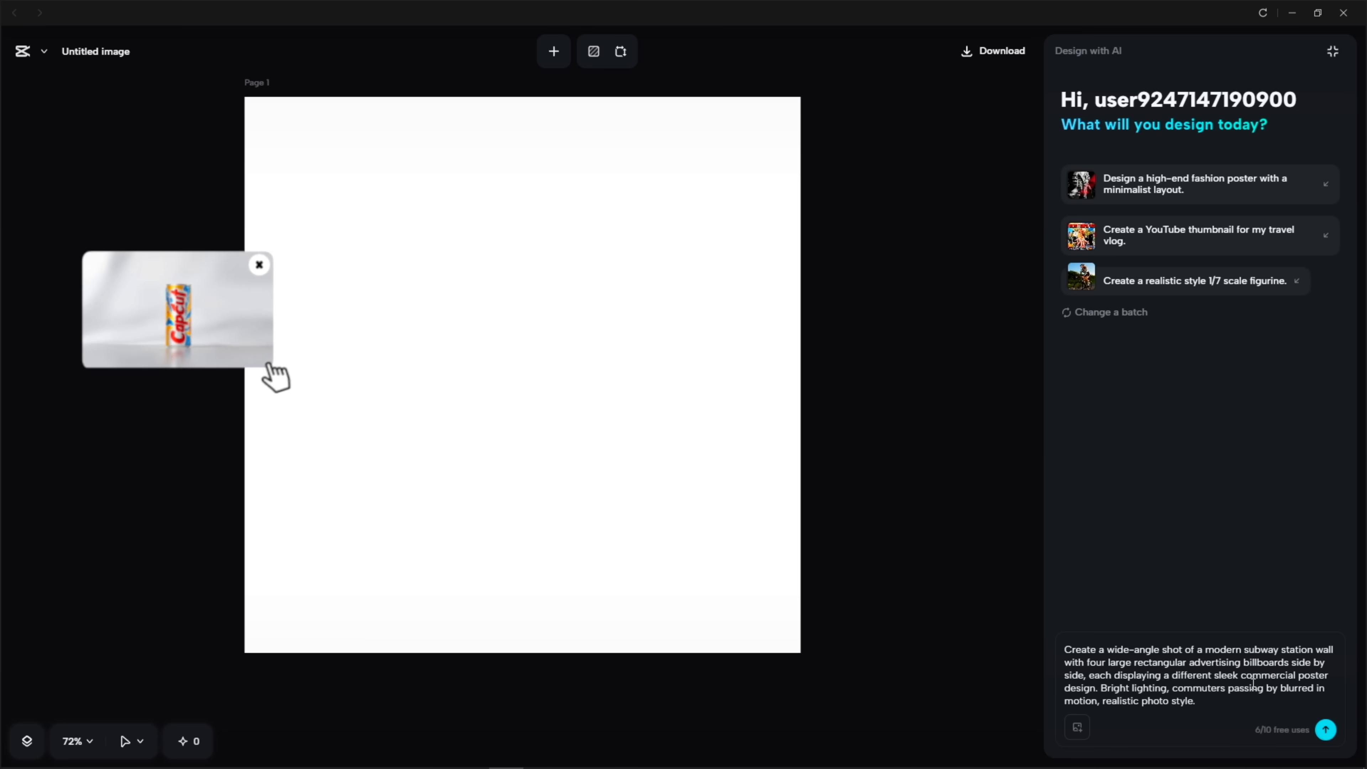
pyautogui.click(1324, 729)
pyautogui.write('feature this product in these posters')
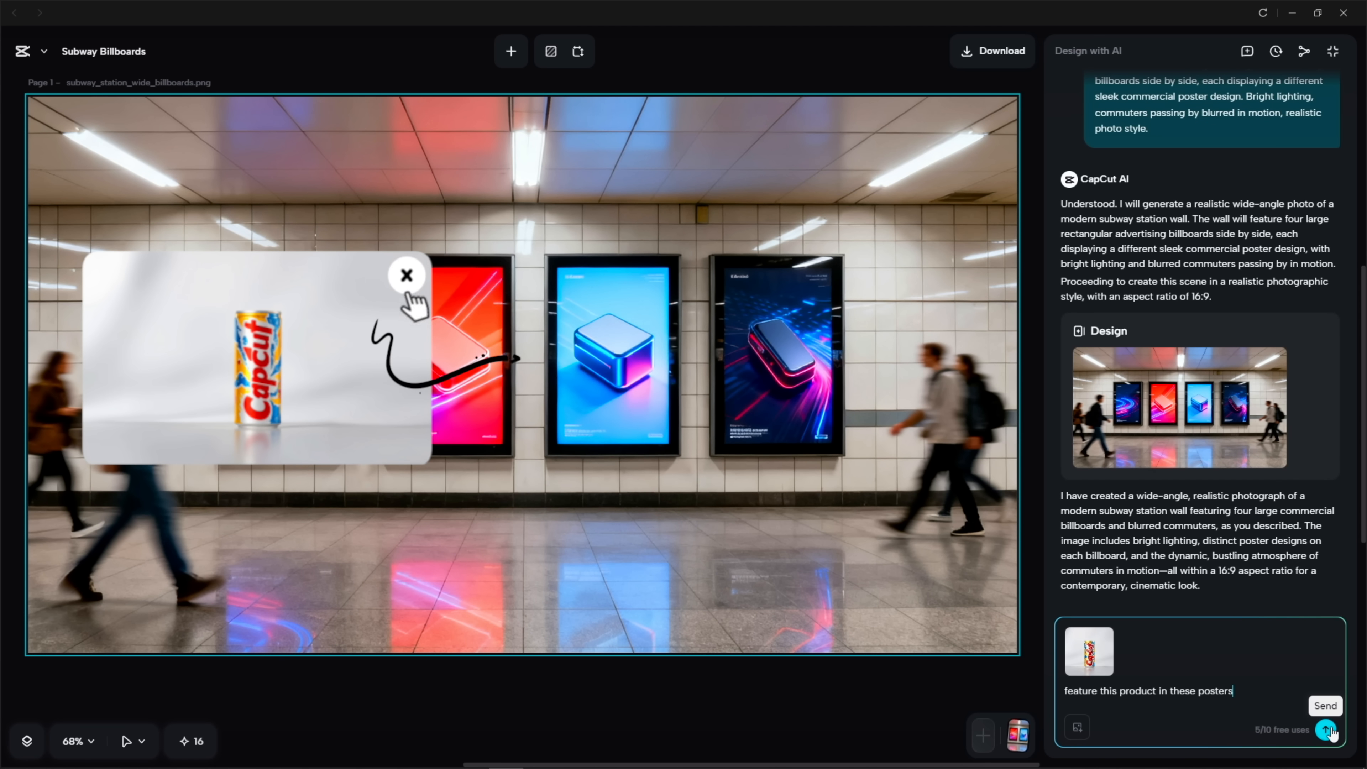
pyautogui.click(1324, 706)
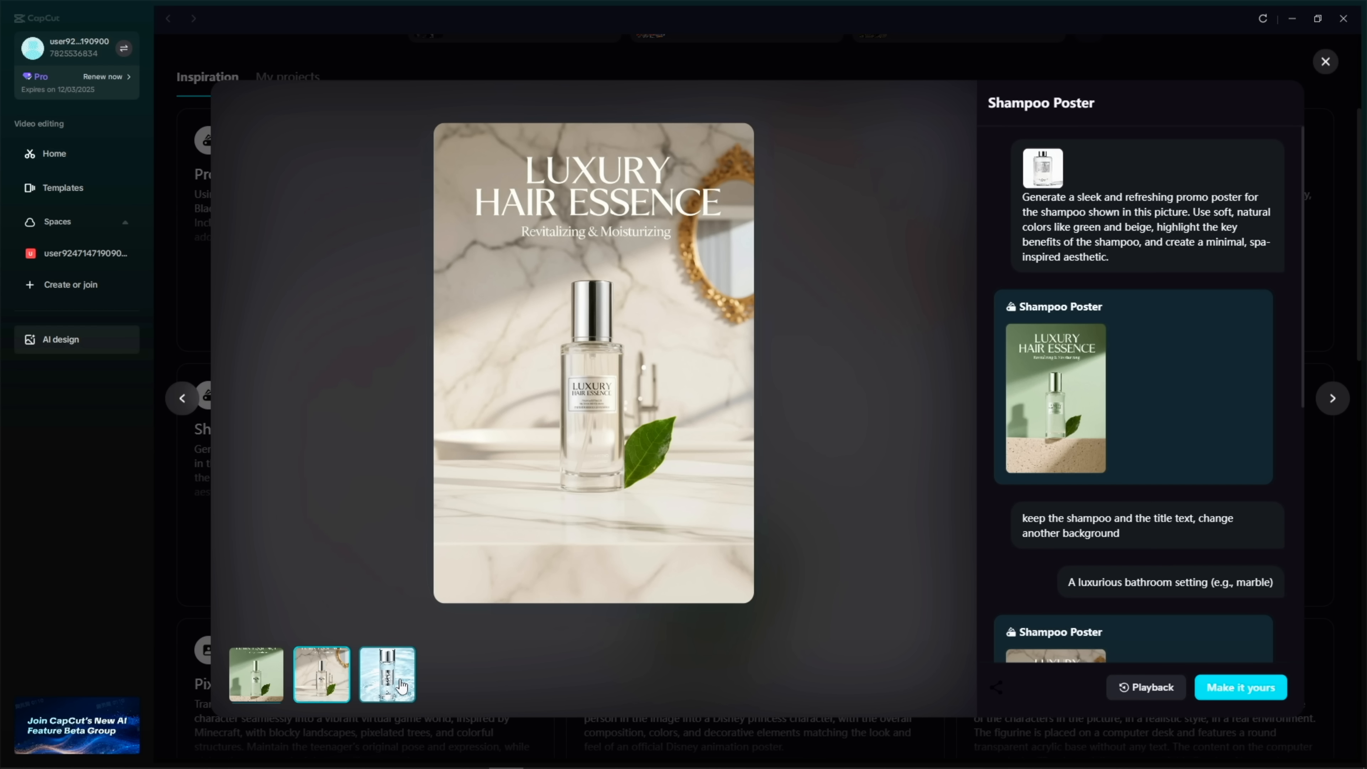
# View the water-splash Shampoo Poster result and start a new protein bar poster design from it.
pyautogui.click(386, 674)
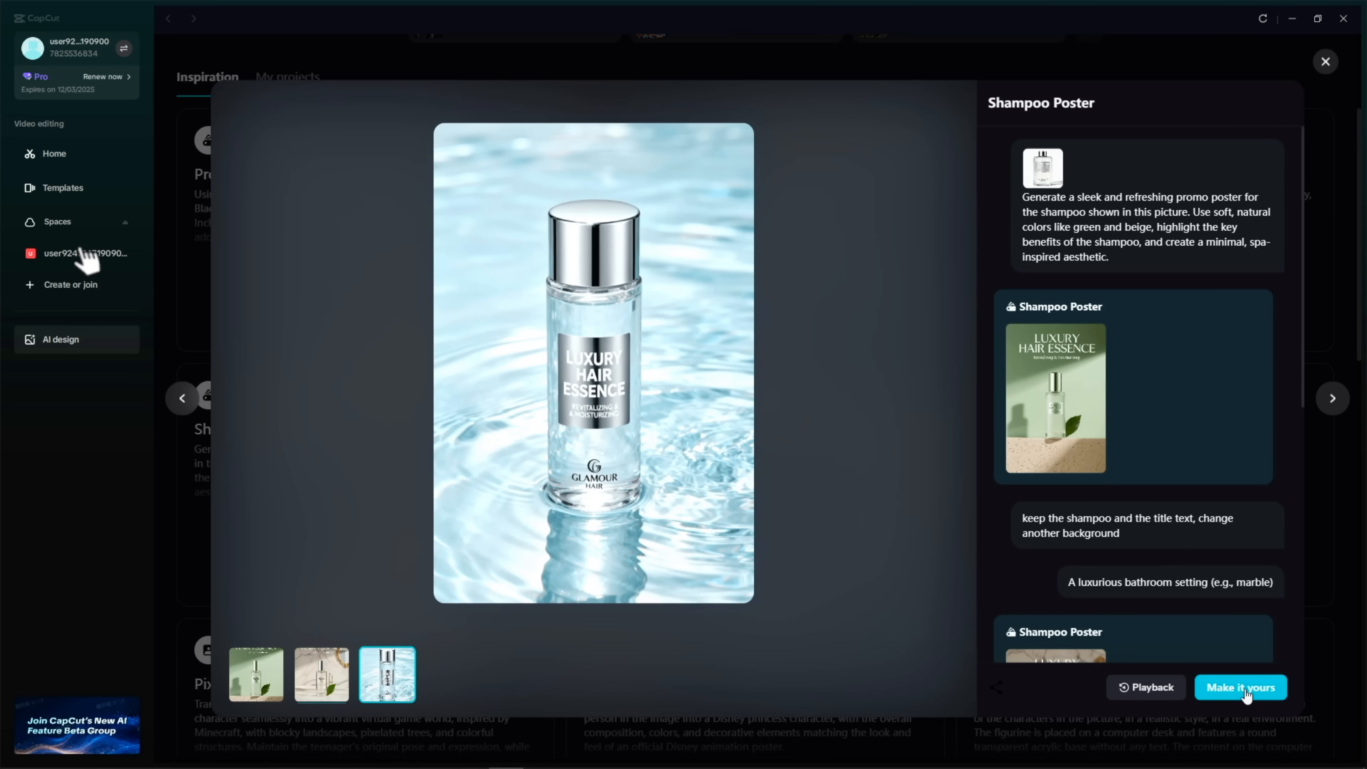
pyautogui.click(1240, 687)
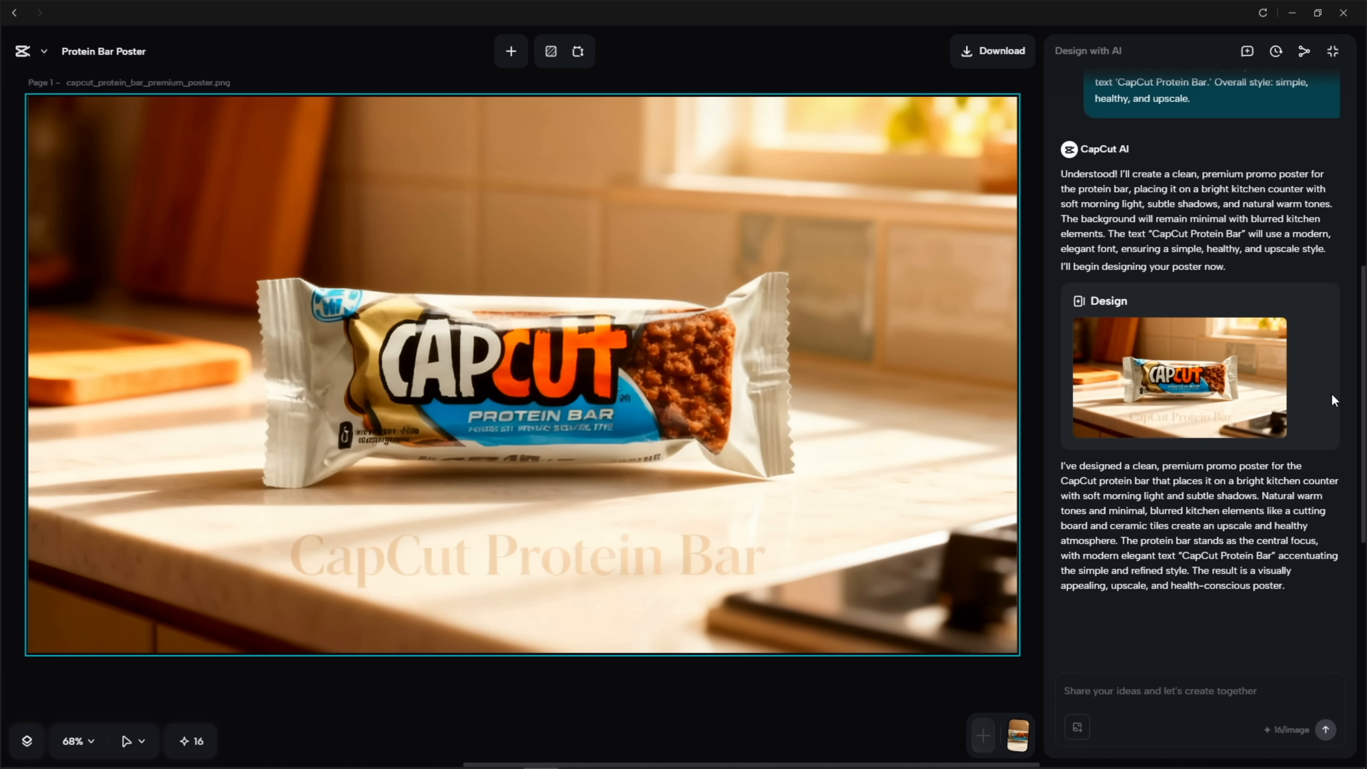
pyautogui.moveTo(1356, 400)
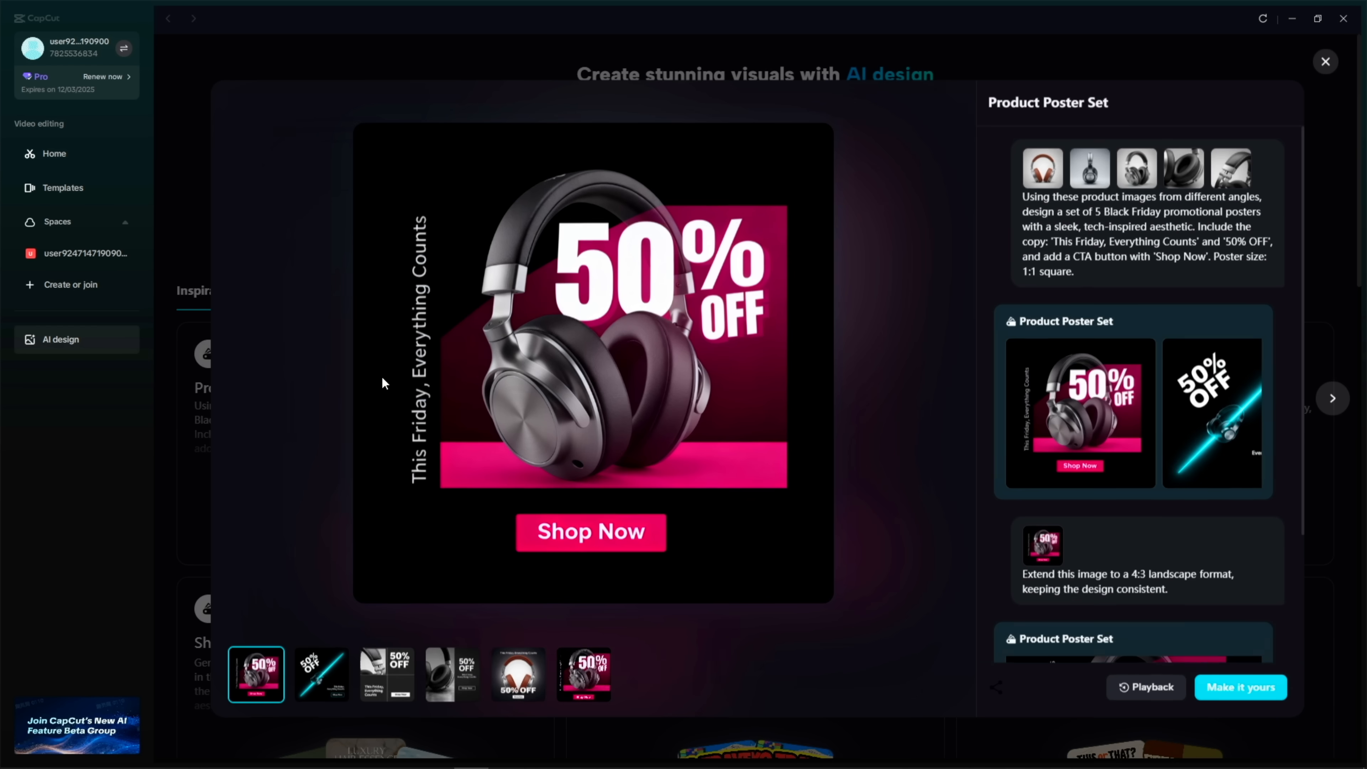
# Browse the Product Poster Set headphone sale posters and start the square sale poster design from it.
pyautogui.scroll(-3)
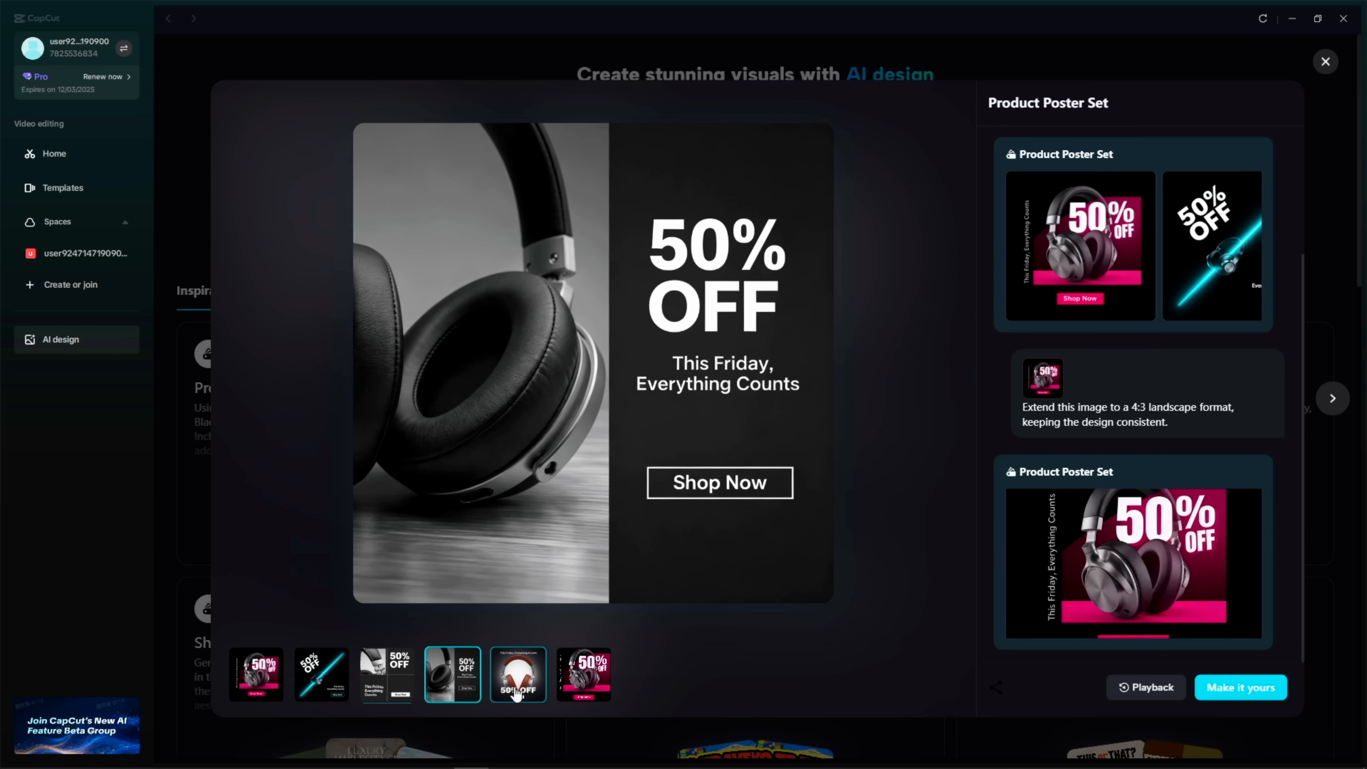
pyautogui.click(1238, 687)
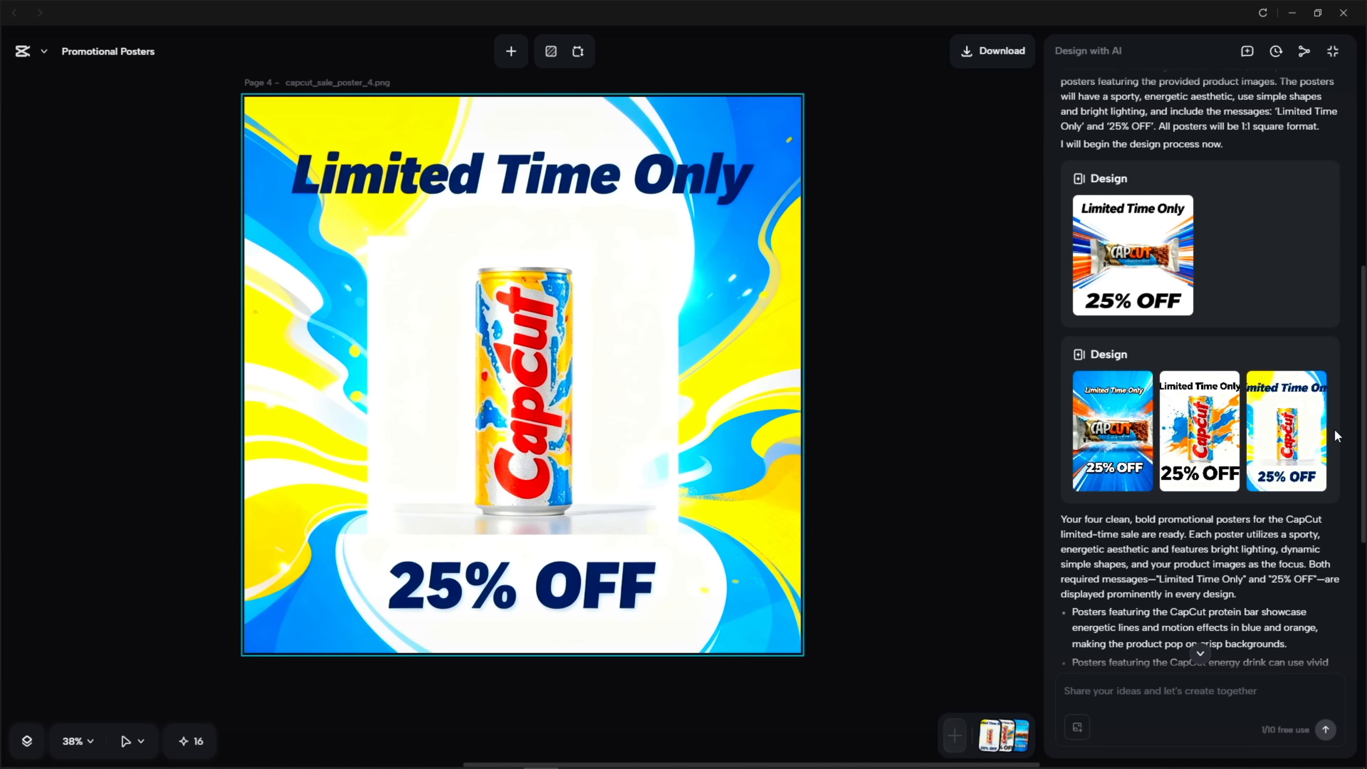
pyautogui.click(590, 51)
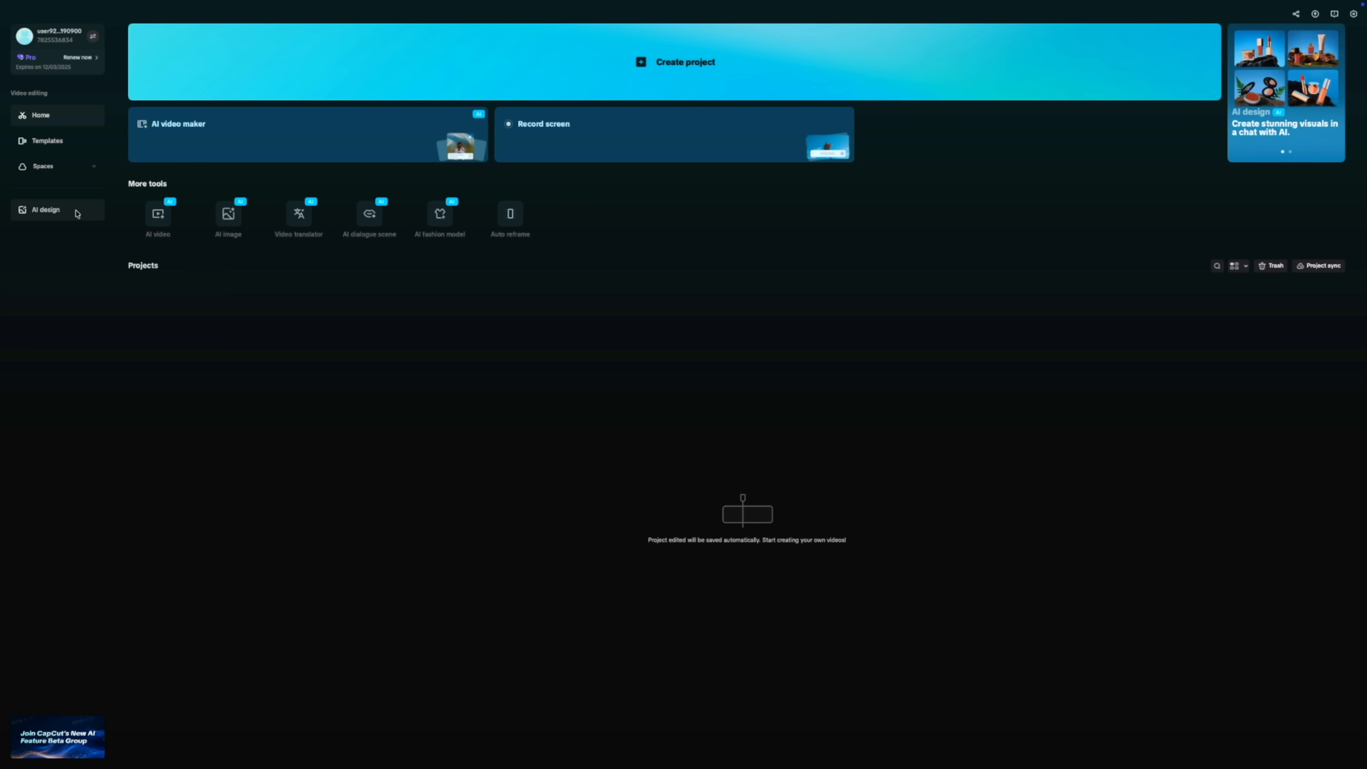
# Return to the AI design Inspiration gallery from the sidebar and scroll through its example designs.
pyautogui.click(46, 209)
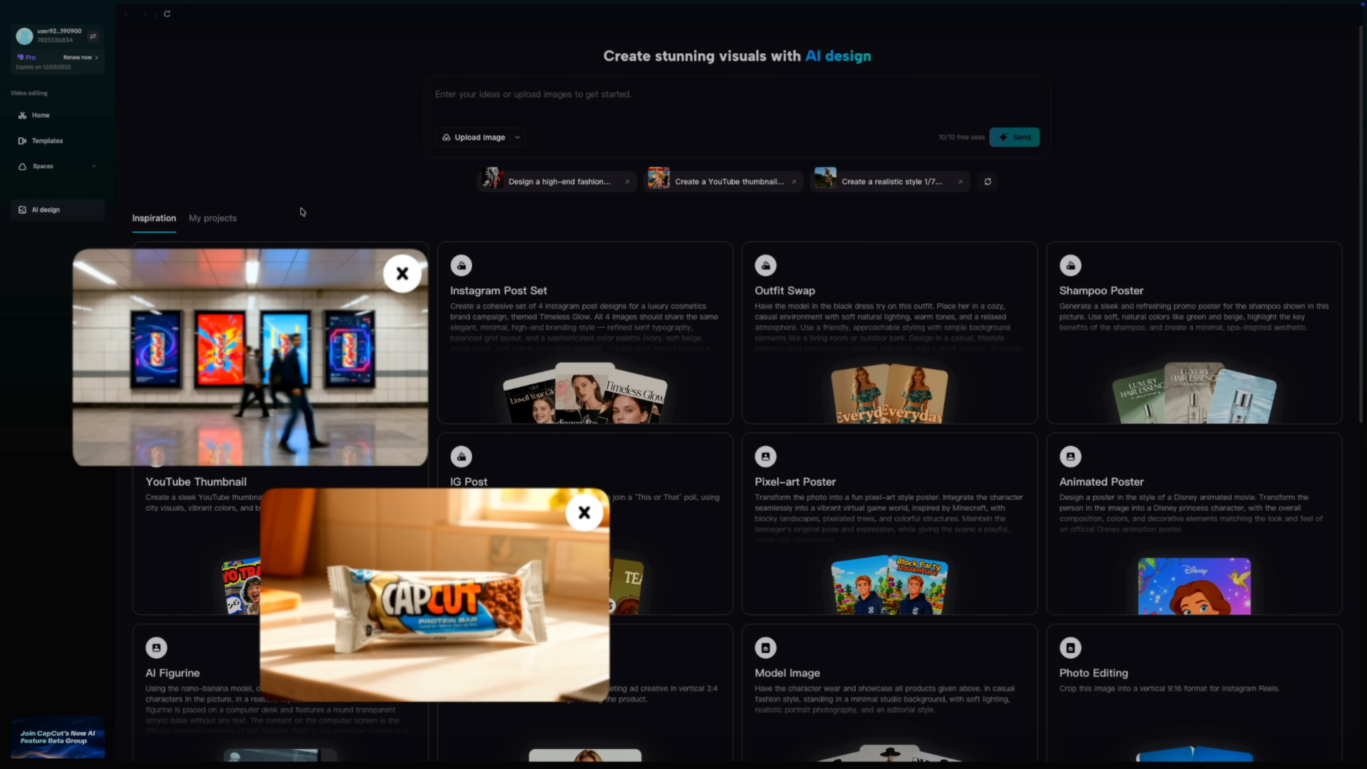
pyautogui.scroll(-3)
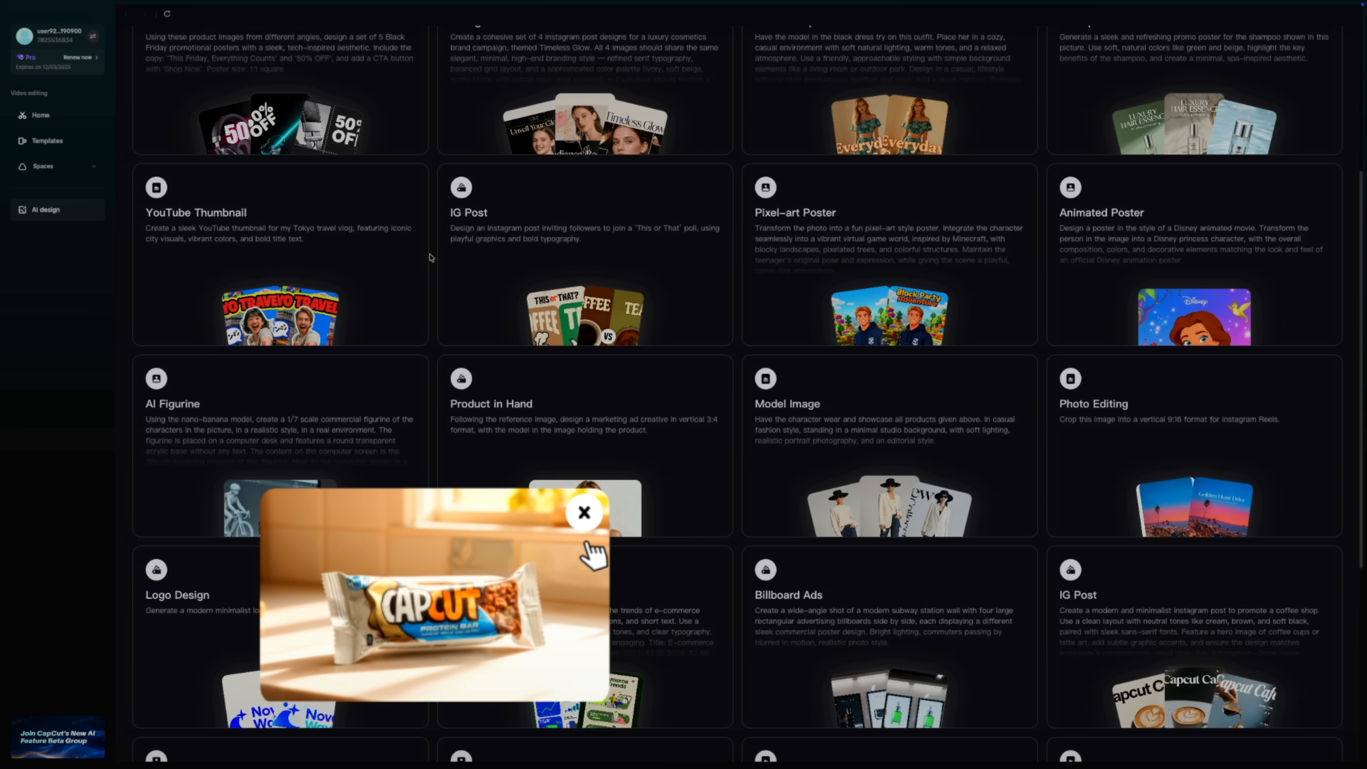
pyautogui.click(585, 512)
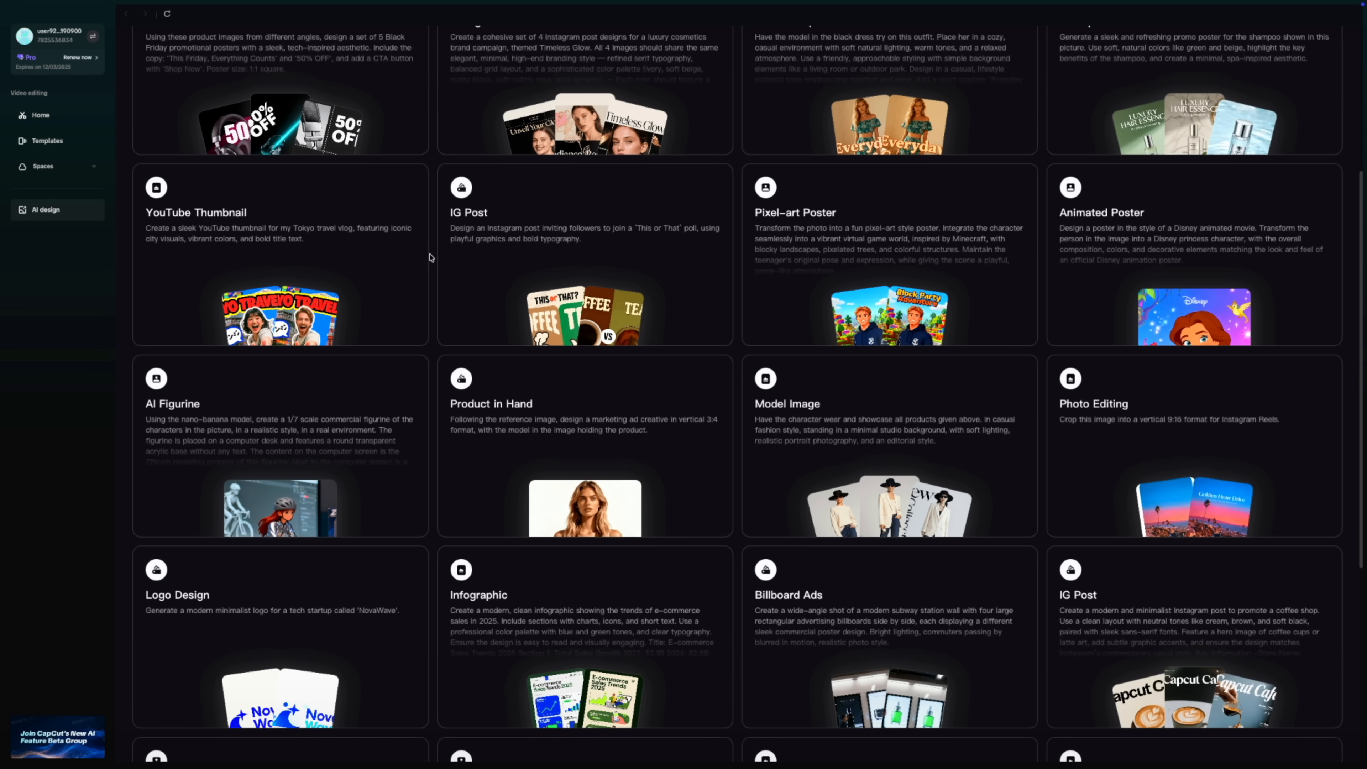
pyautogui.scroll(-3)
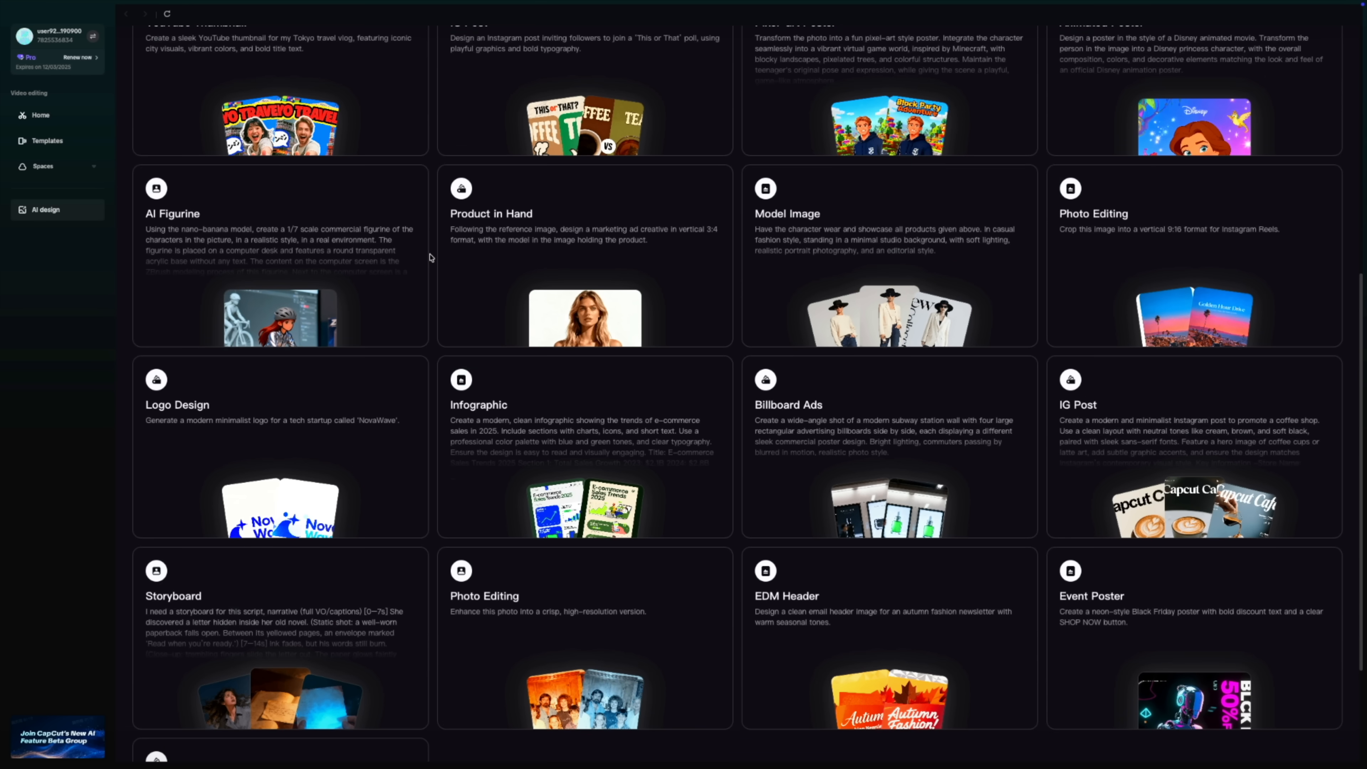